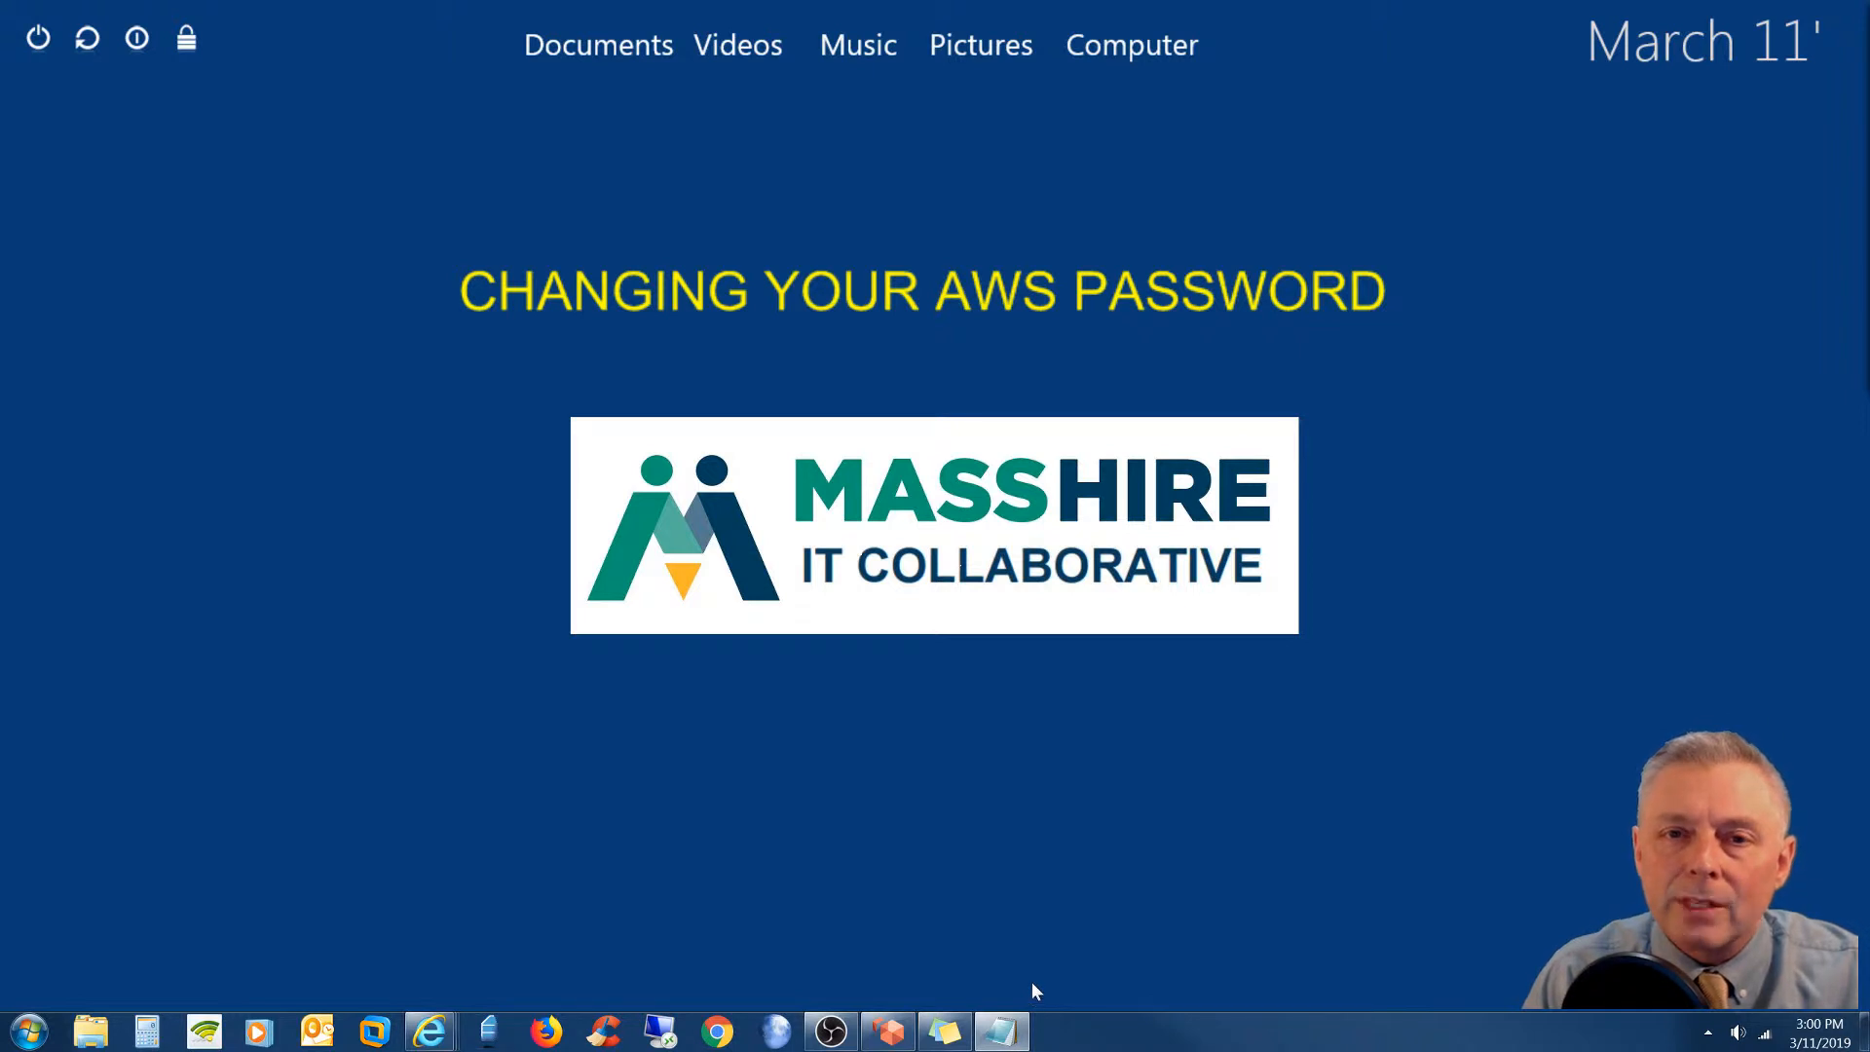
mouse_move(1168, 779)
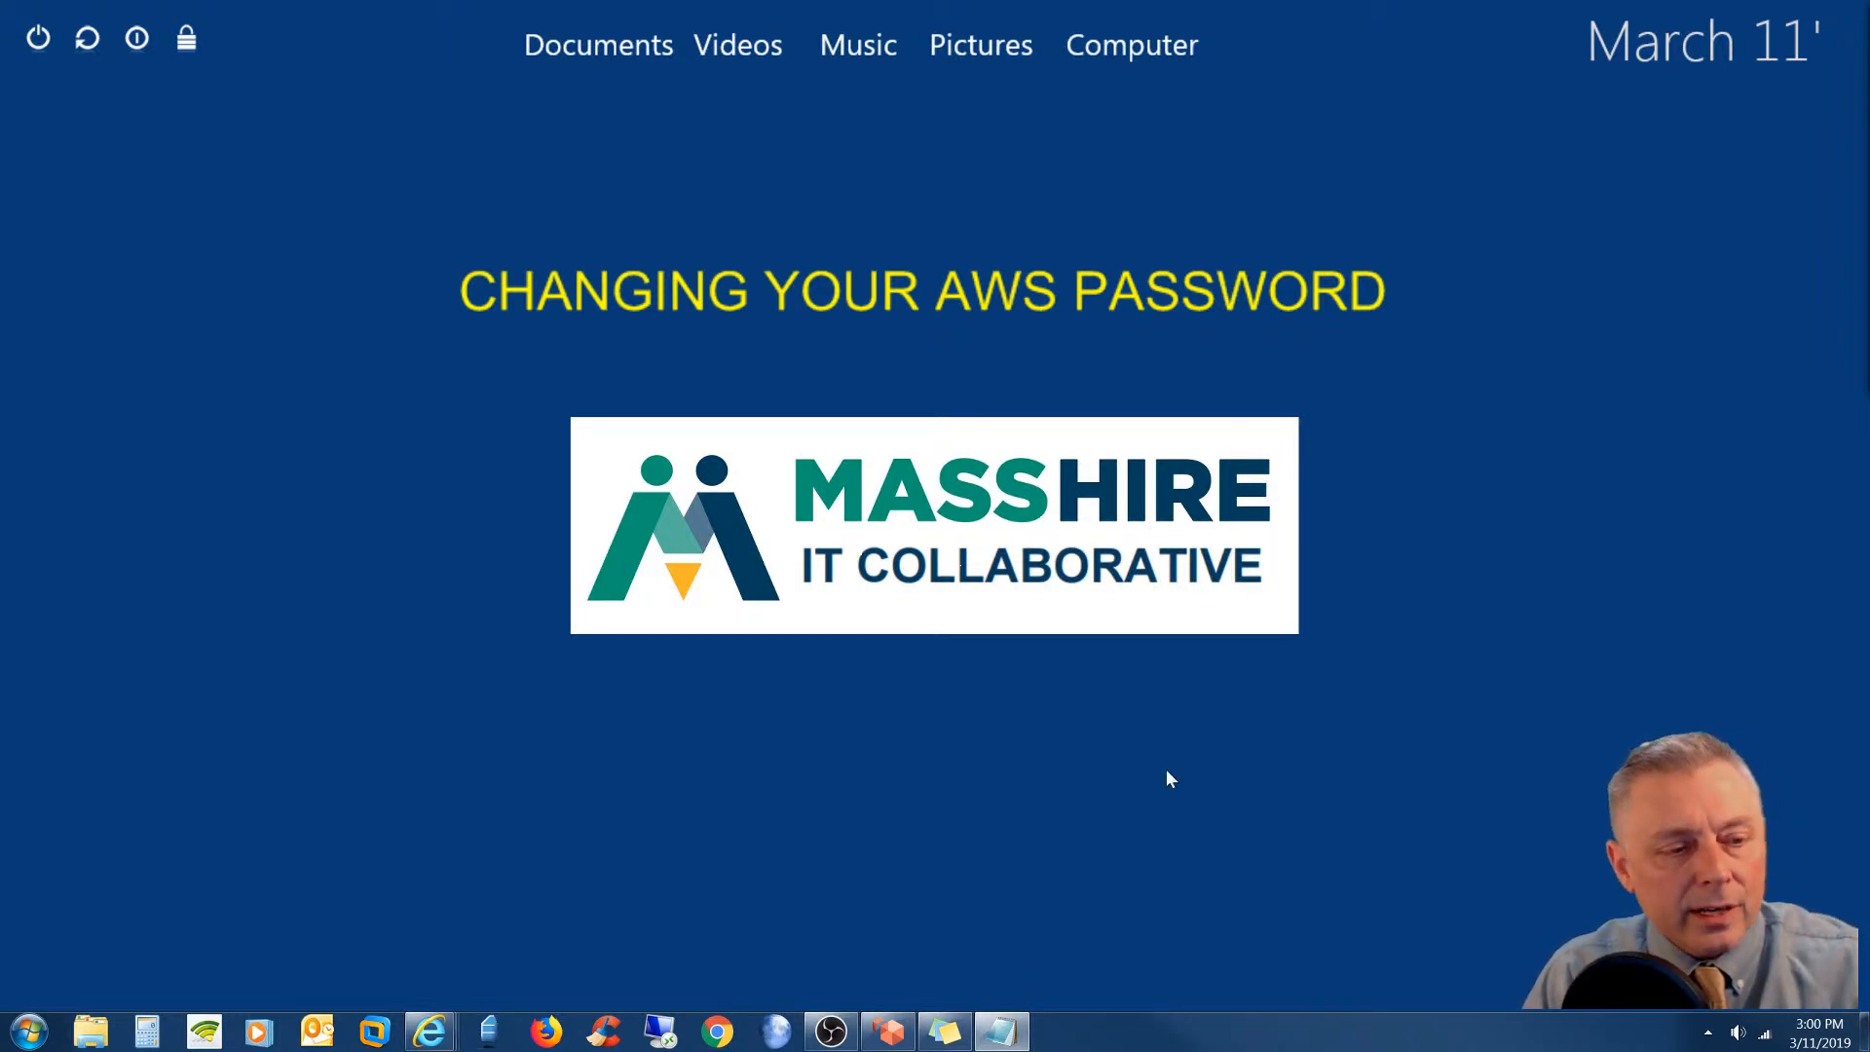
mouse_move(894, 325)
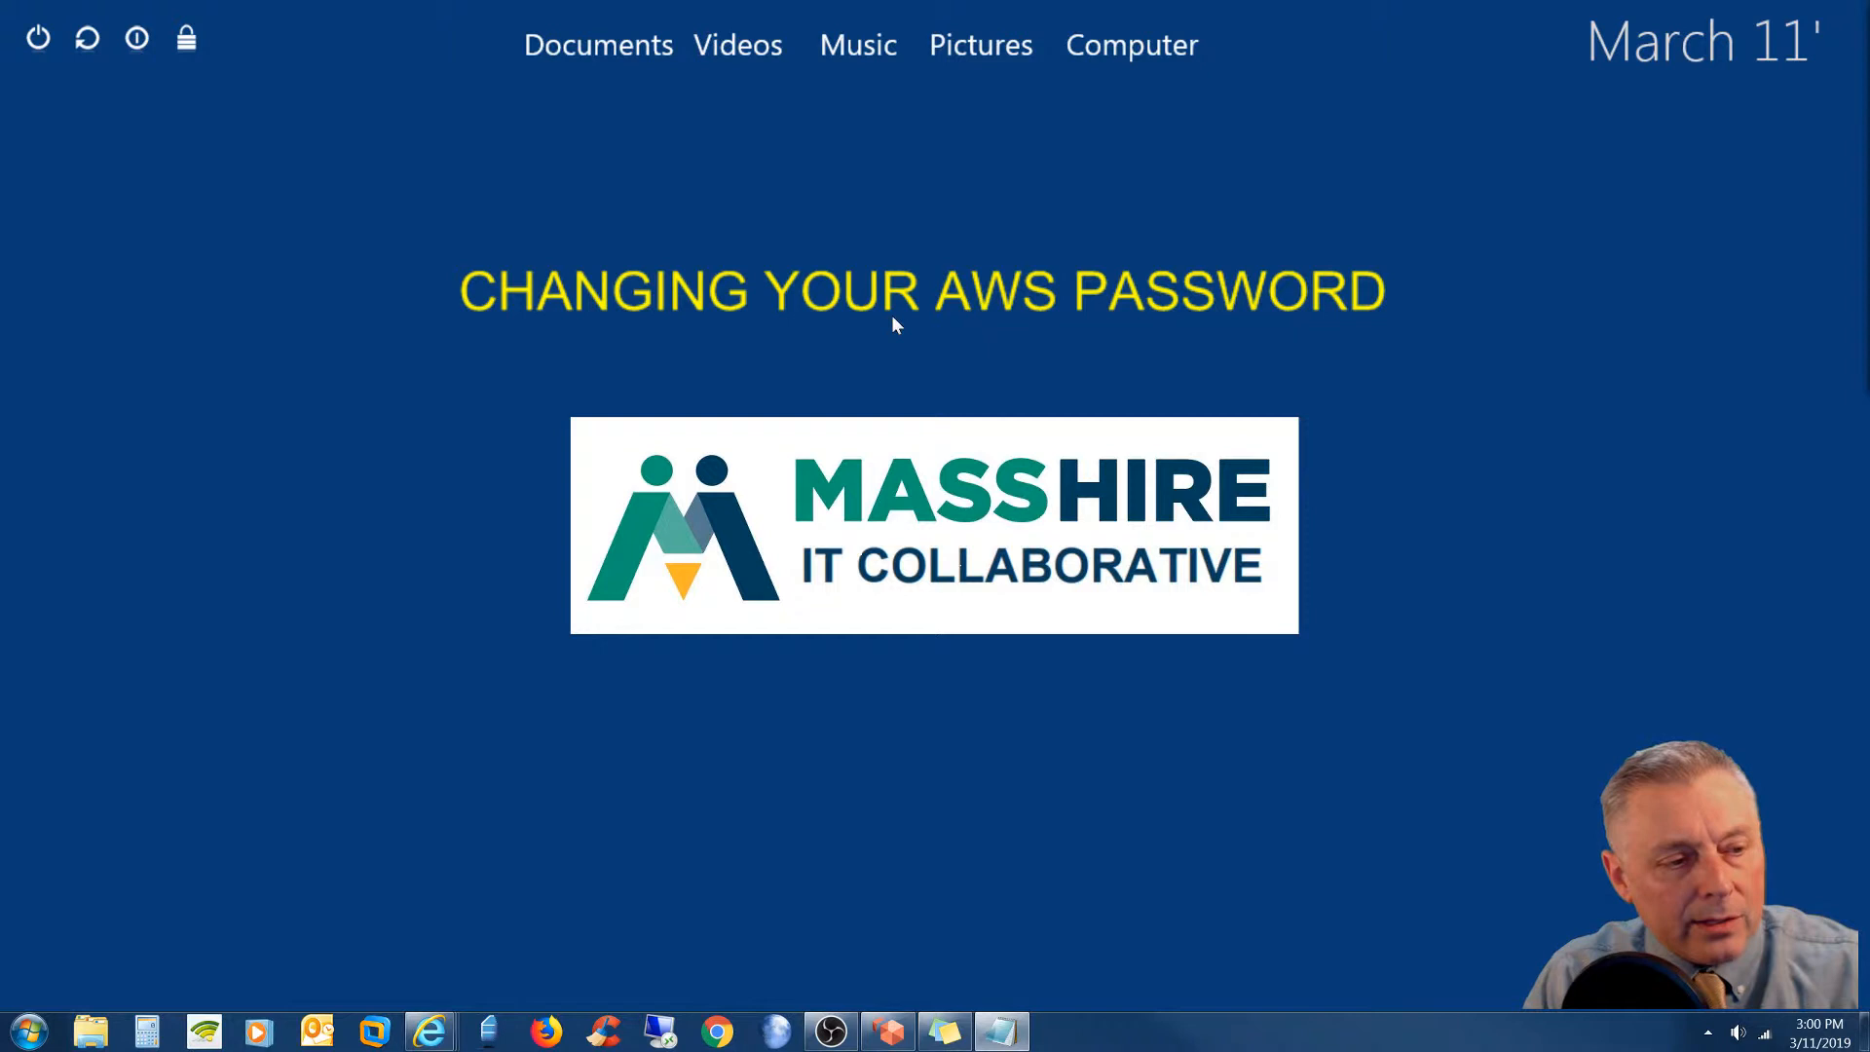
mouse_move(1037, 751)
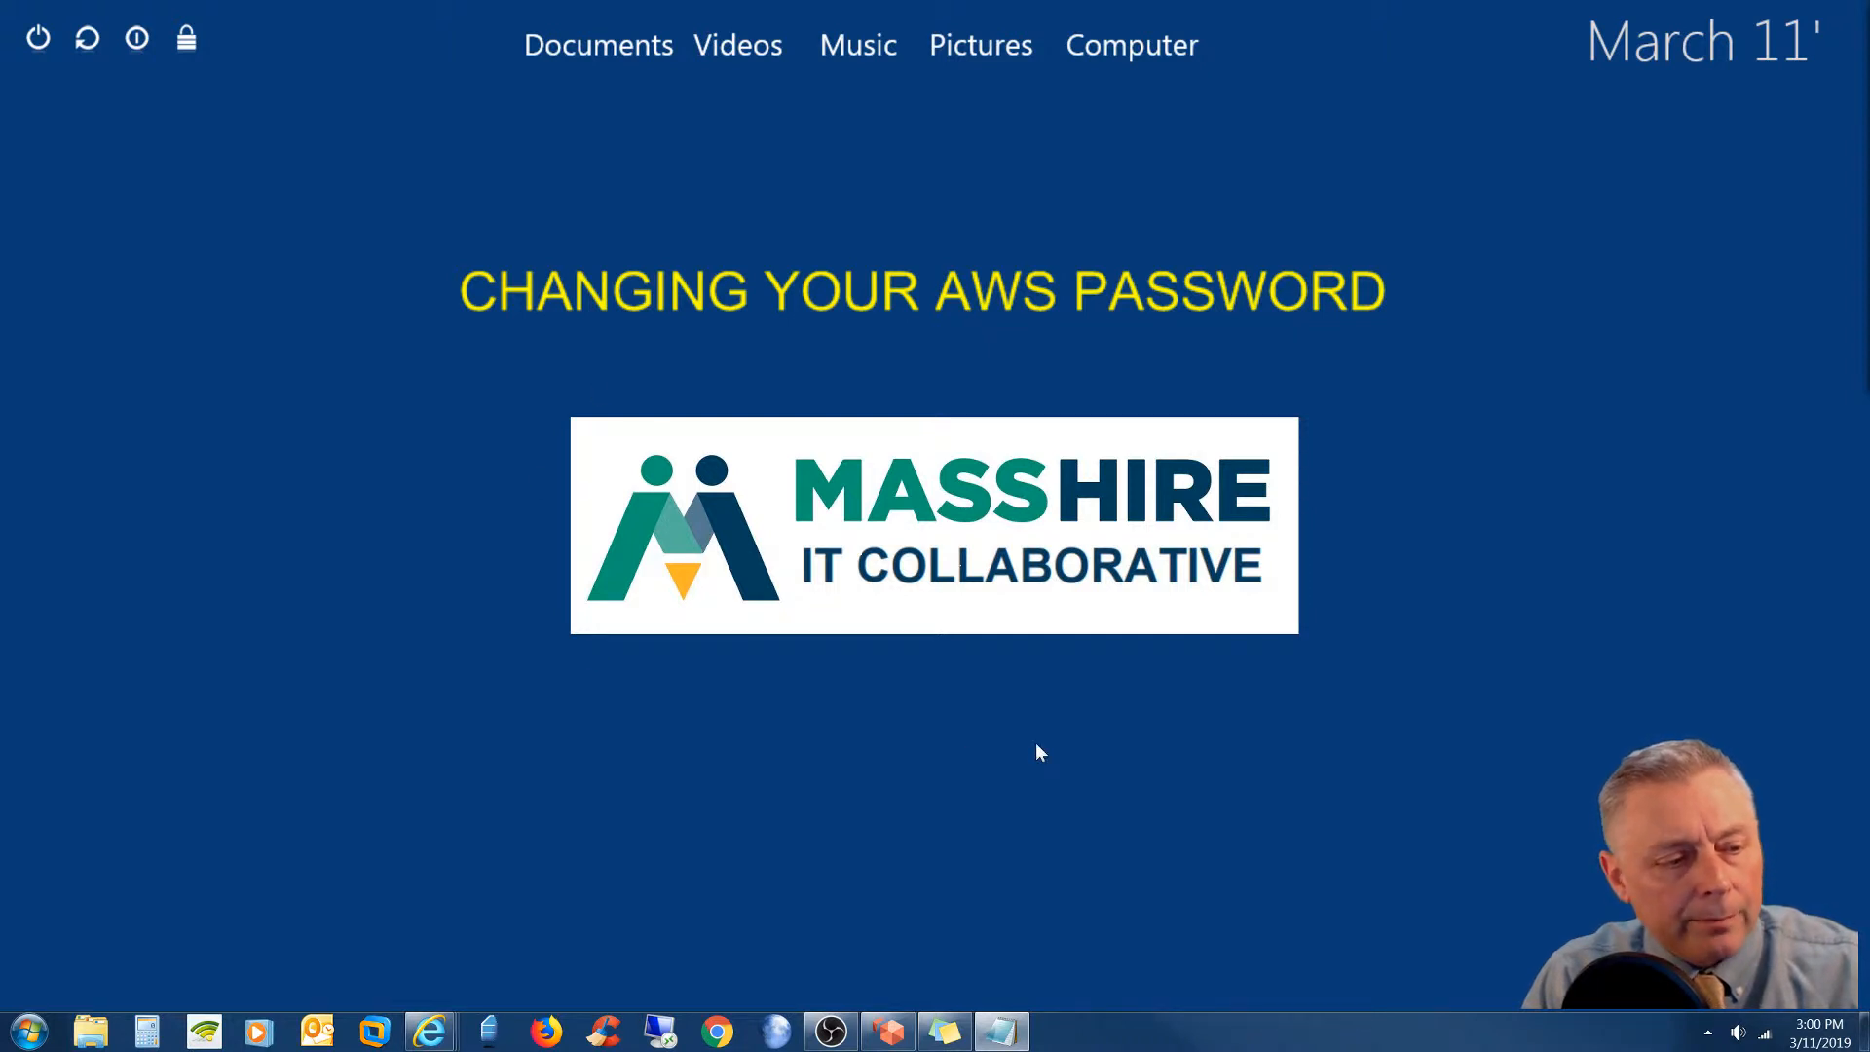
mouse_move(911, 983)
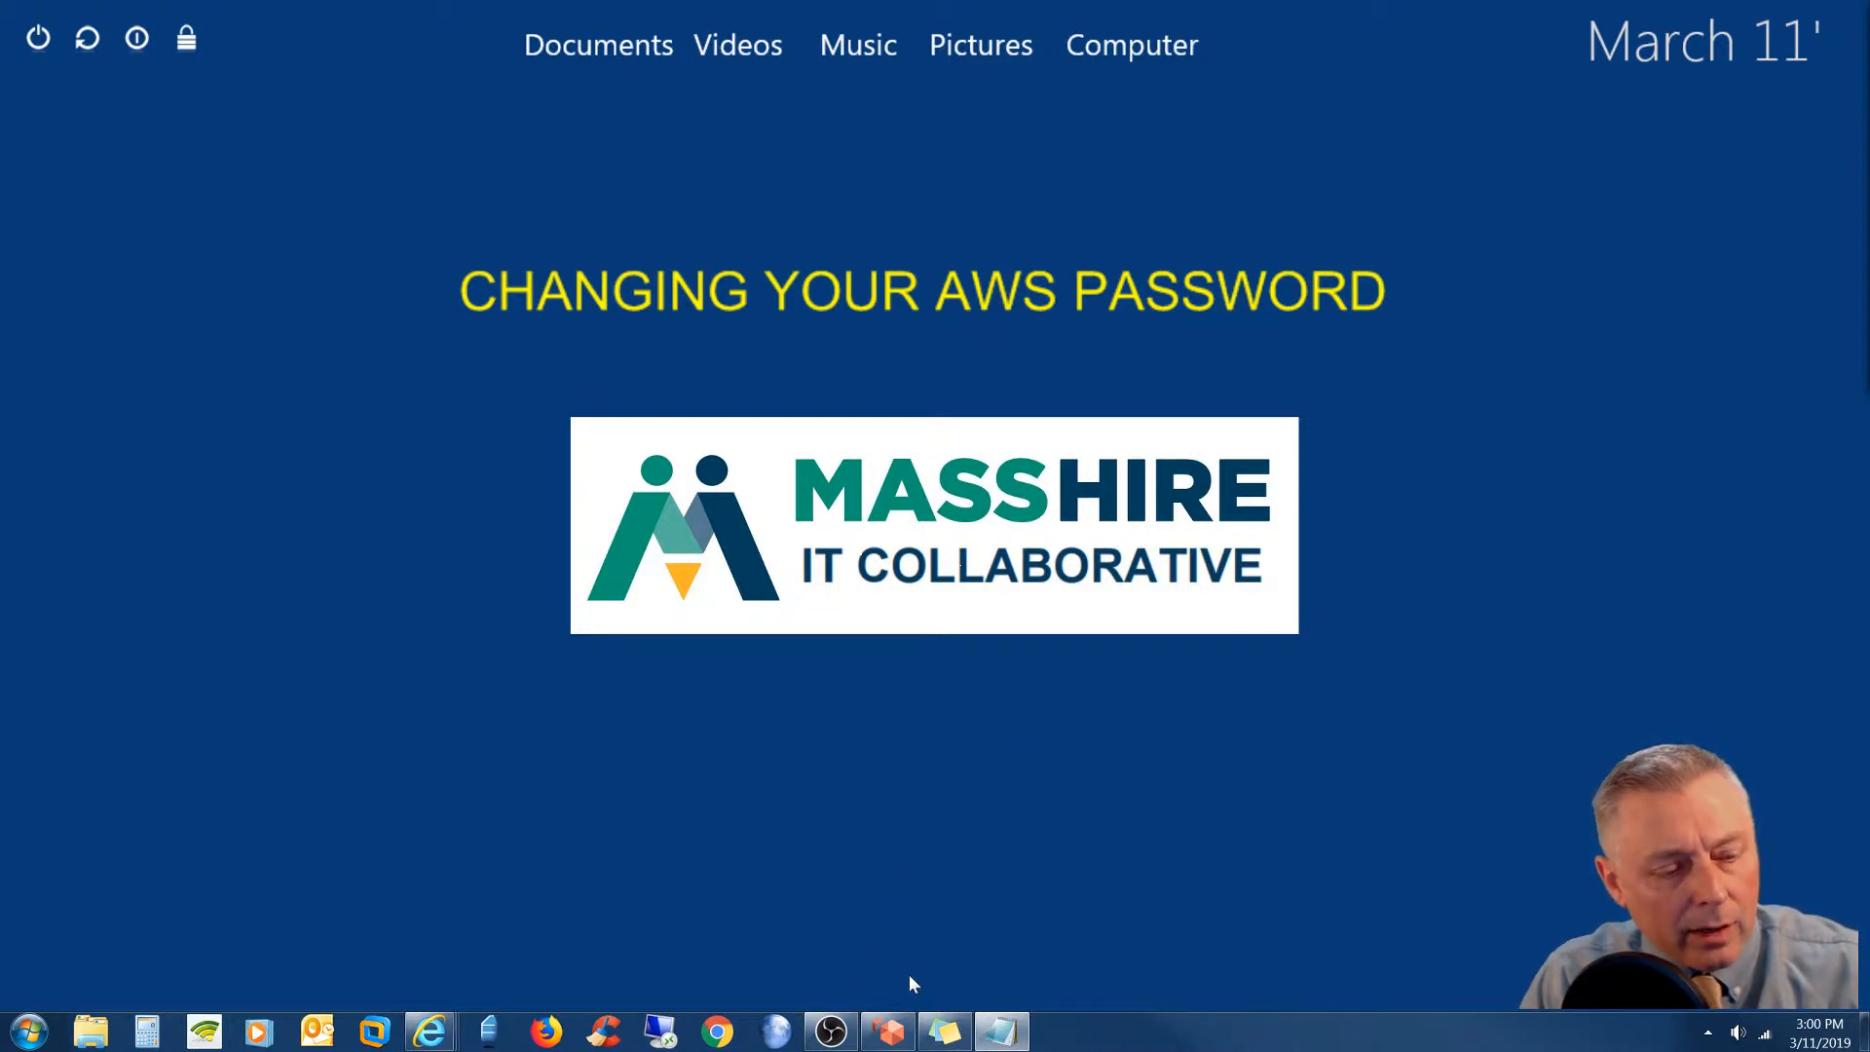
mouse_move(897, 977)
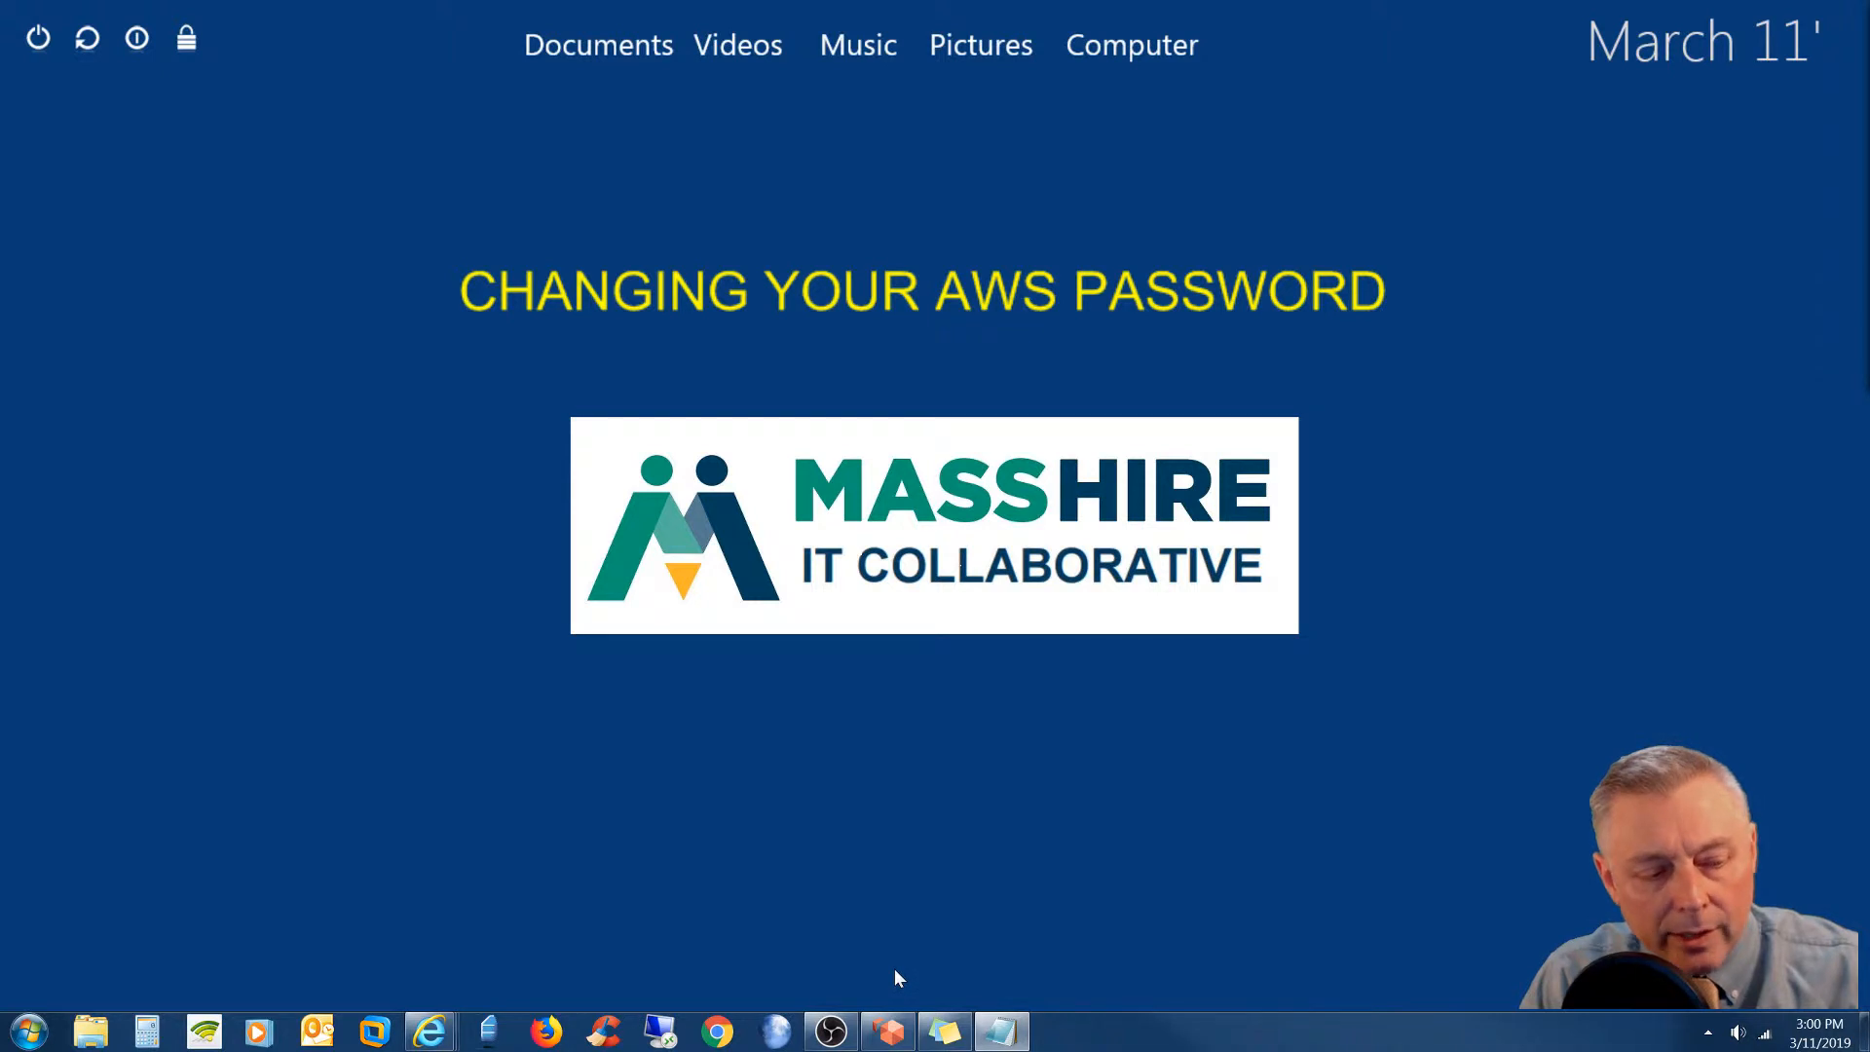
mouse_move(892, 999)
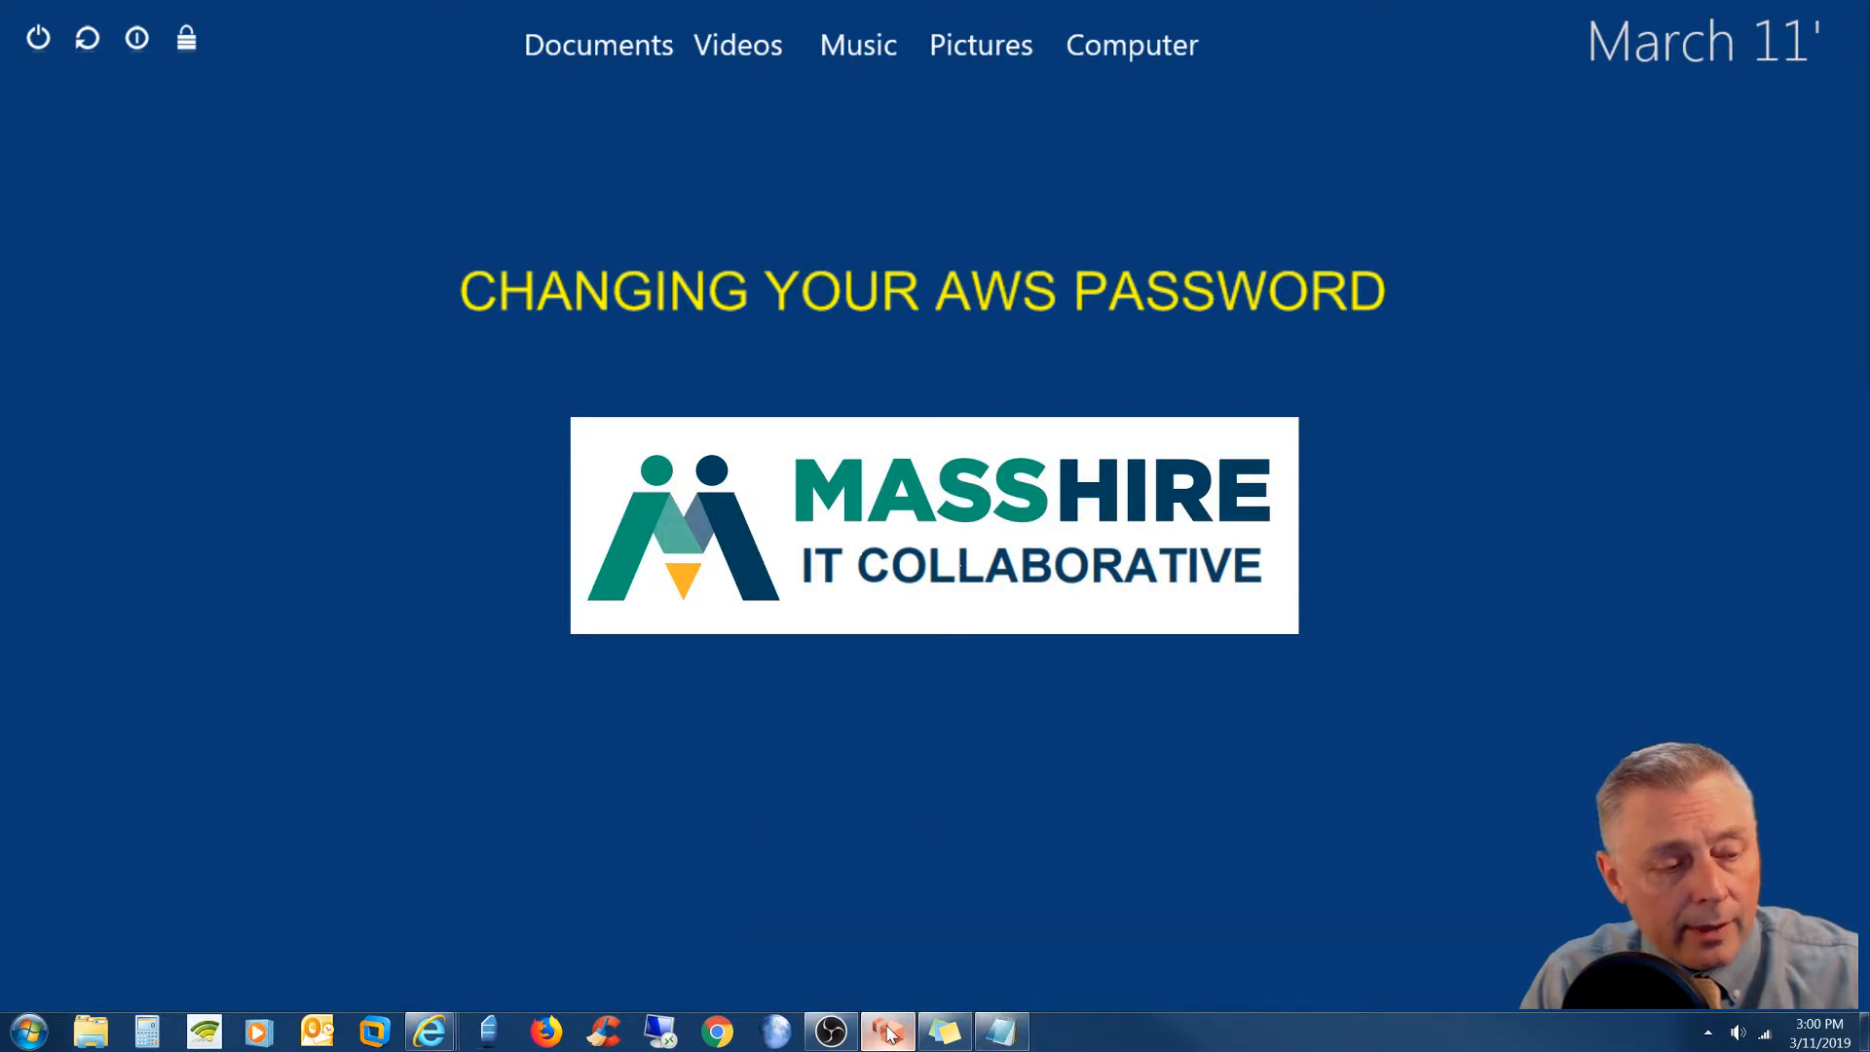
- Restore the Amazon WorkSpaces window from the taskbar and maximize it to full screen
left_click(887, 1031)
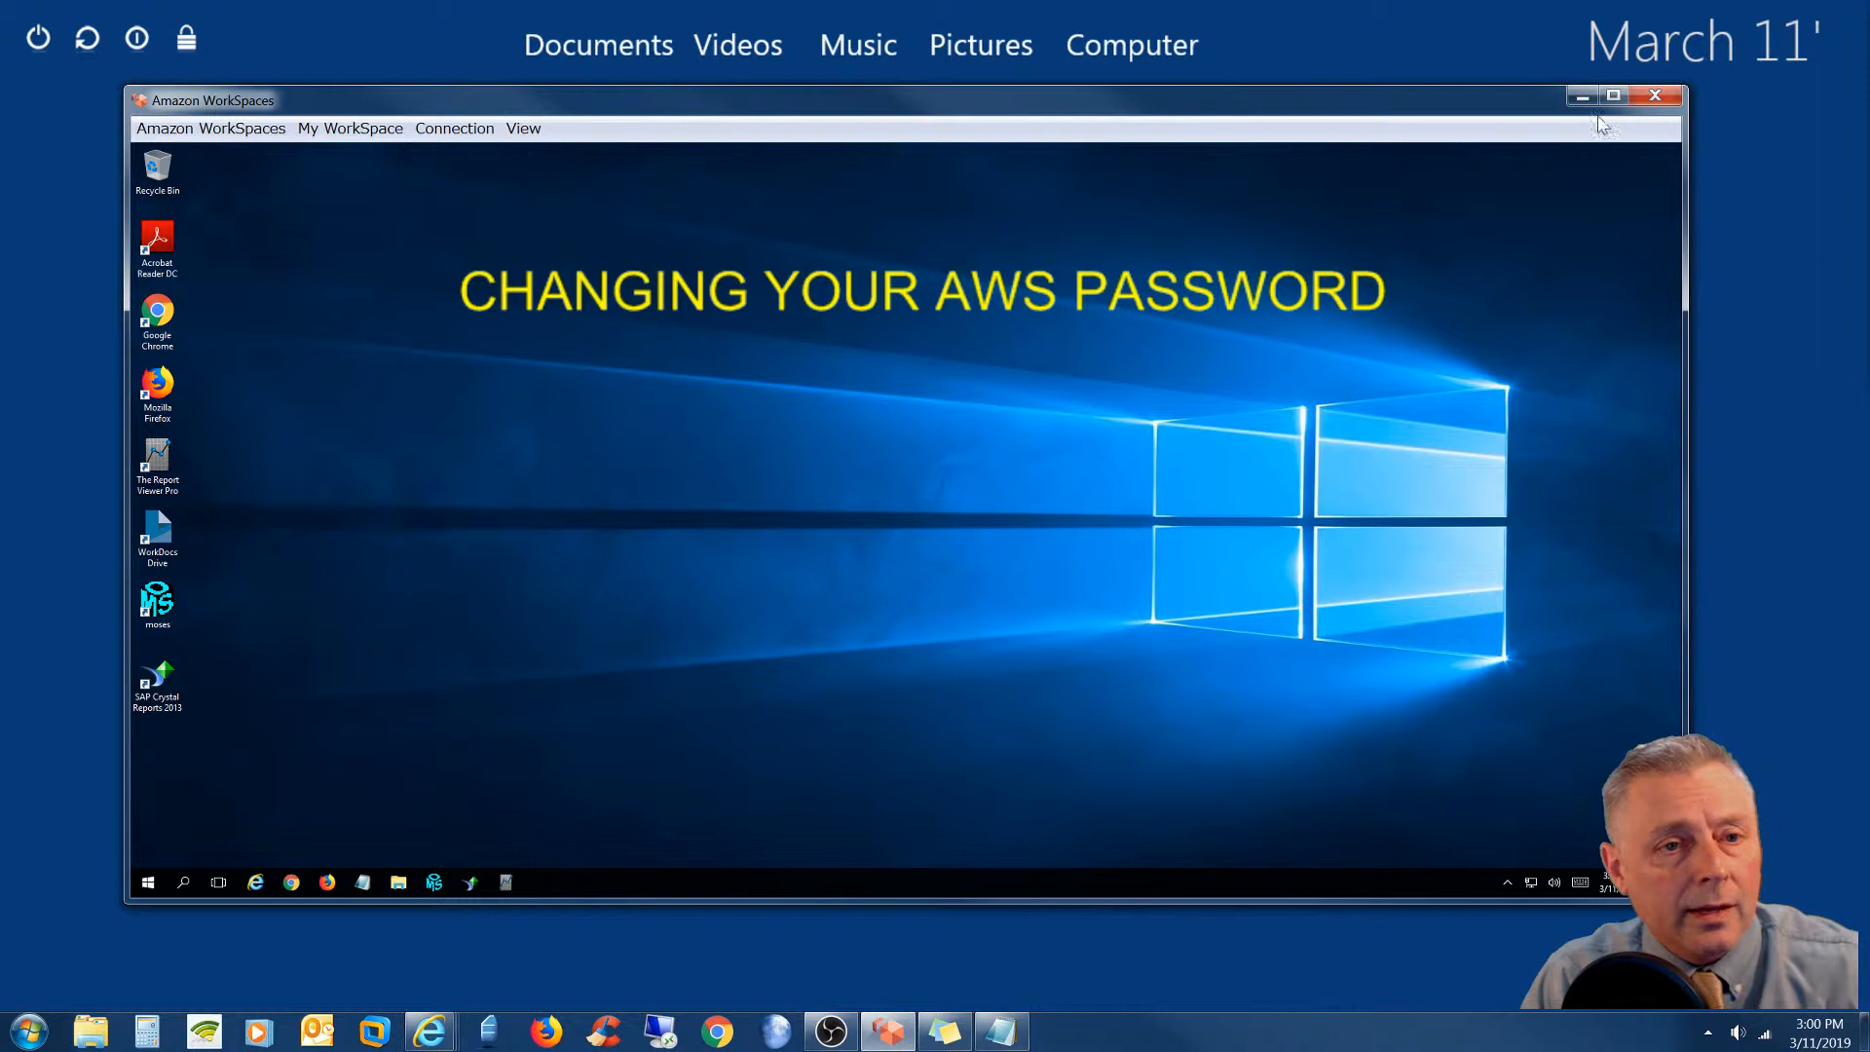
mouse_move(1613, 95)
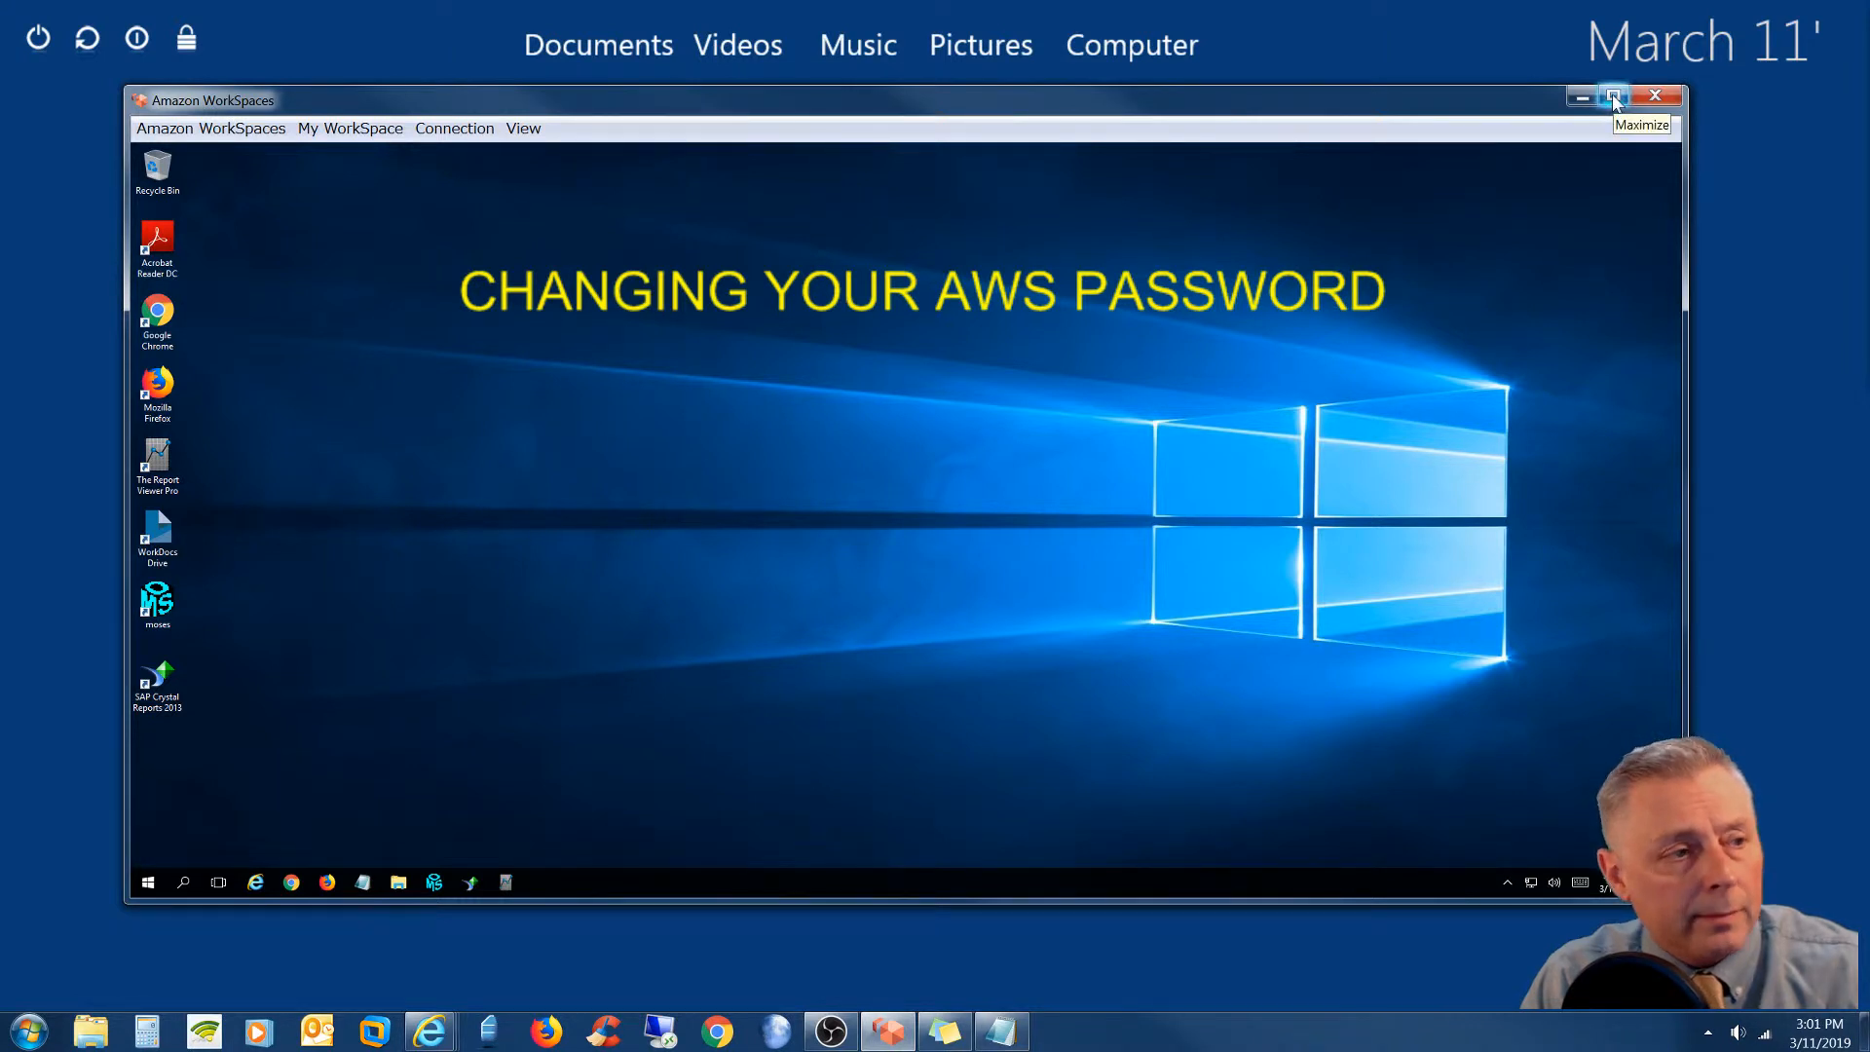
left_click(1612, 96)
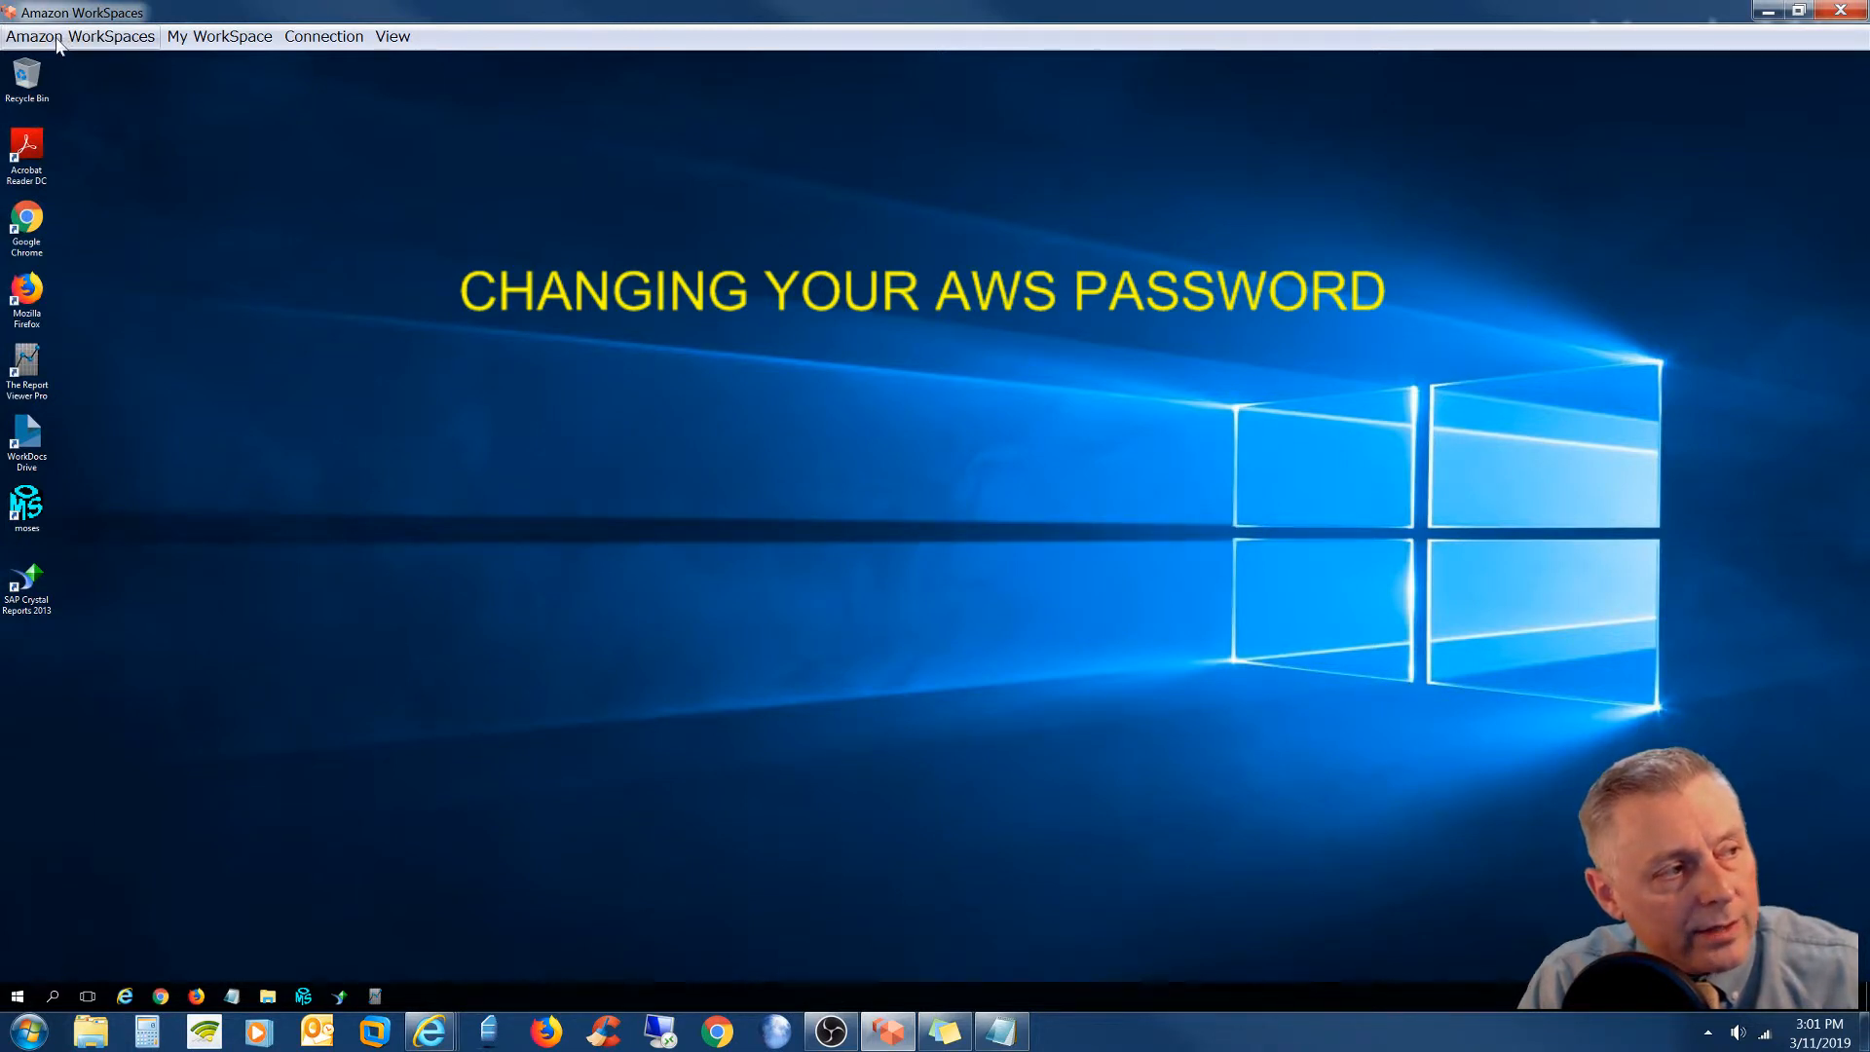
mouse_move(219, 36)
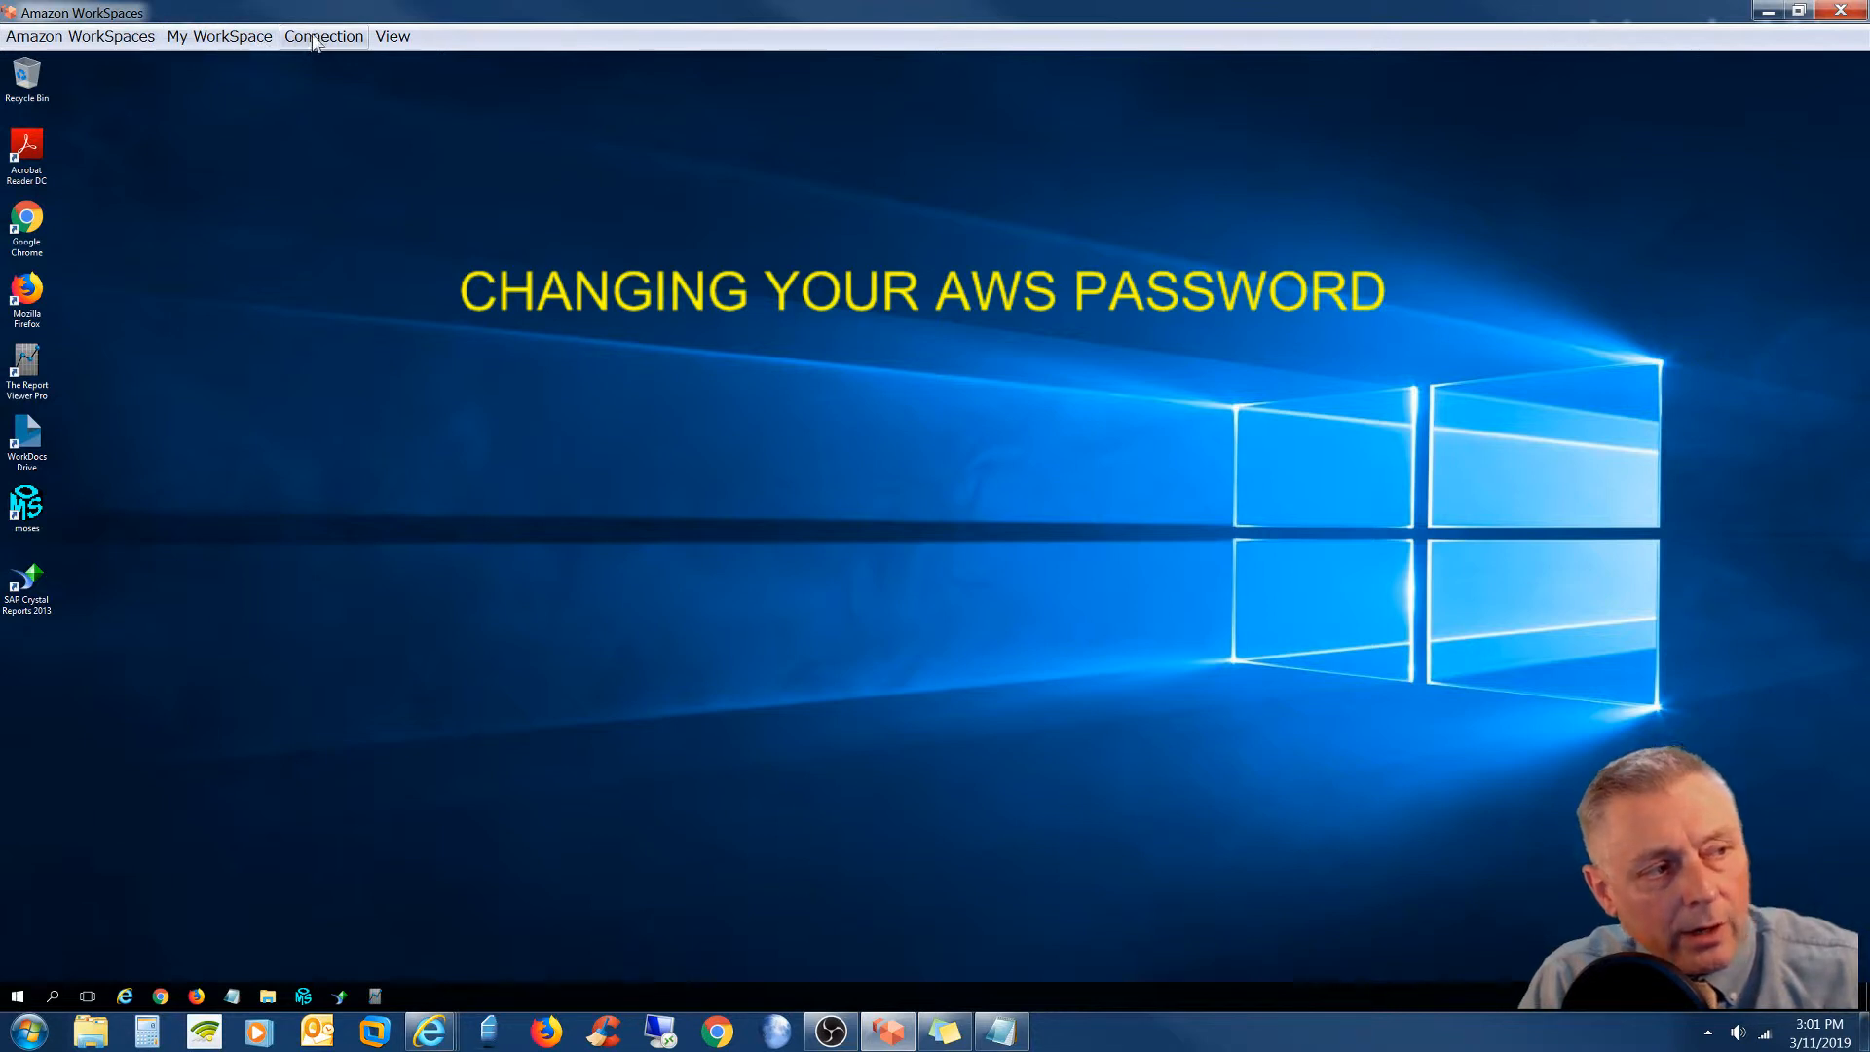
- Send Ctrl-Alt-Del to the remote machine from the Connection menu
left_click(324, 36)
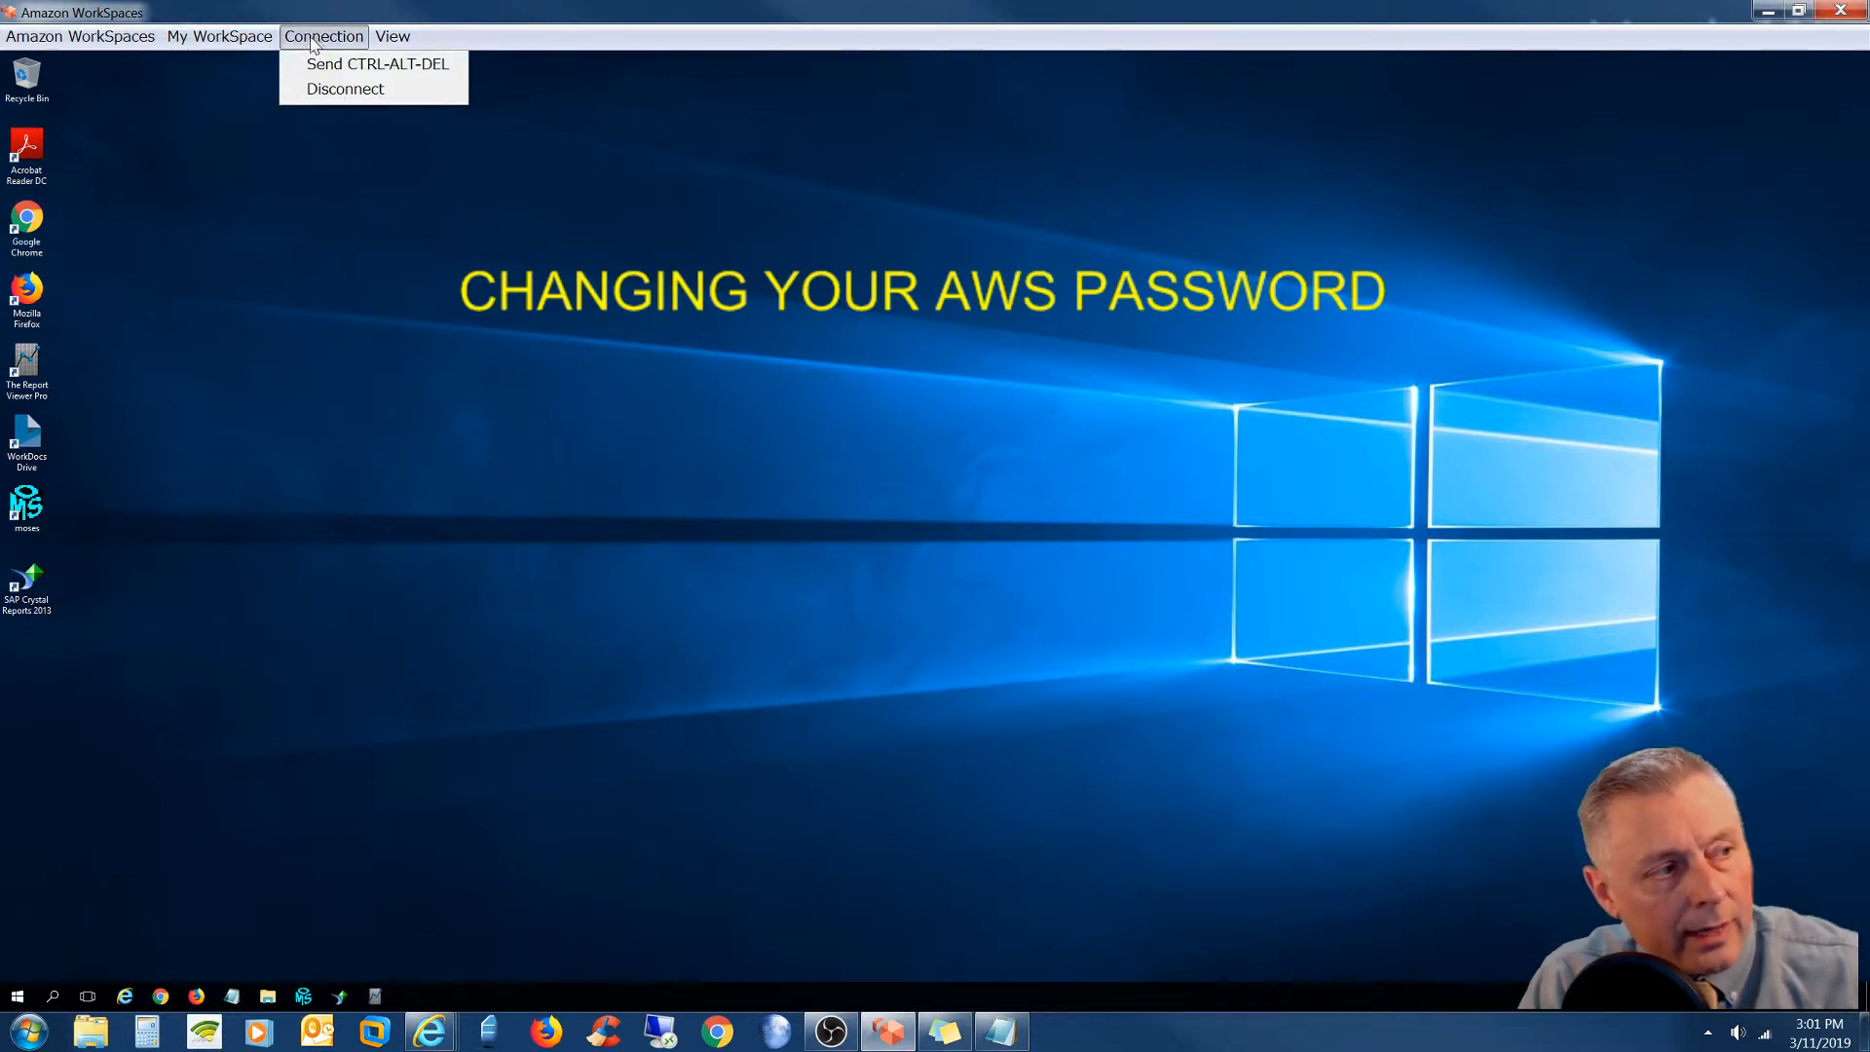
mouse_move(378, 63)
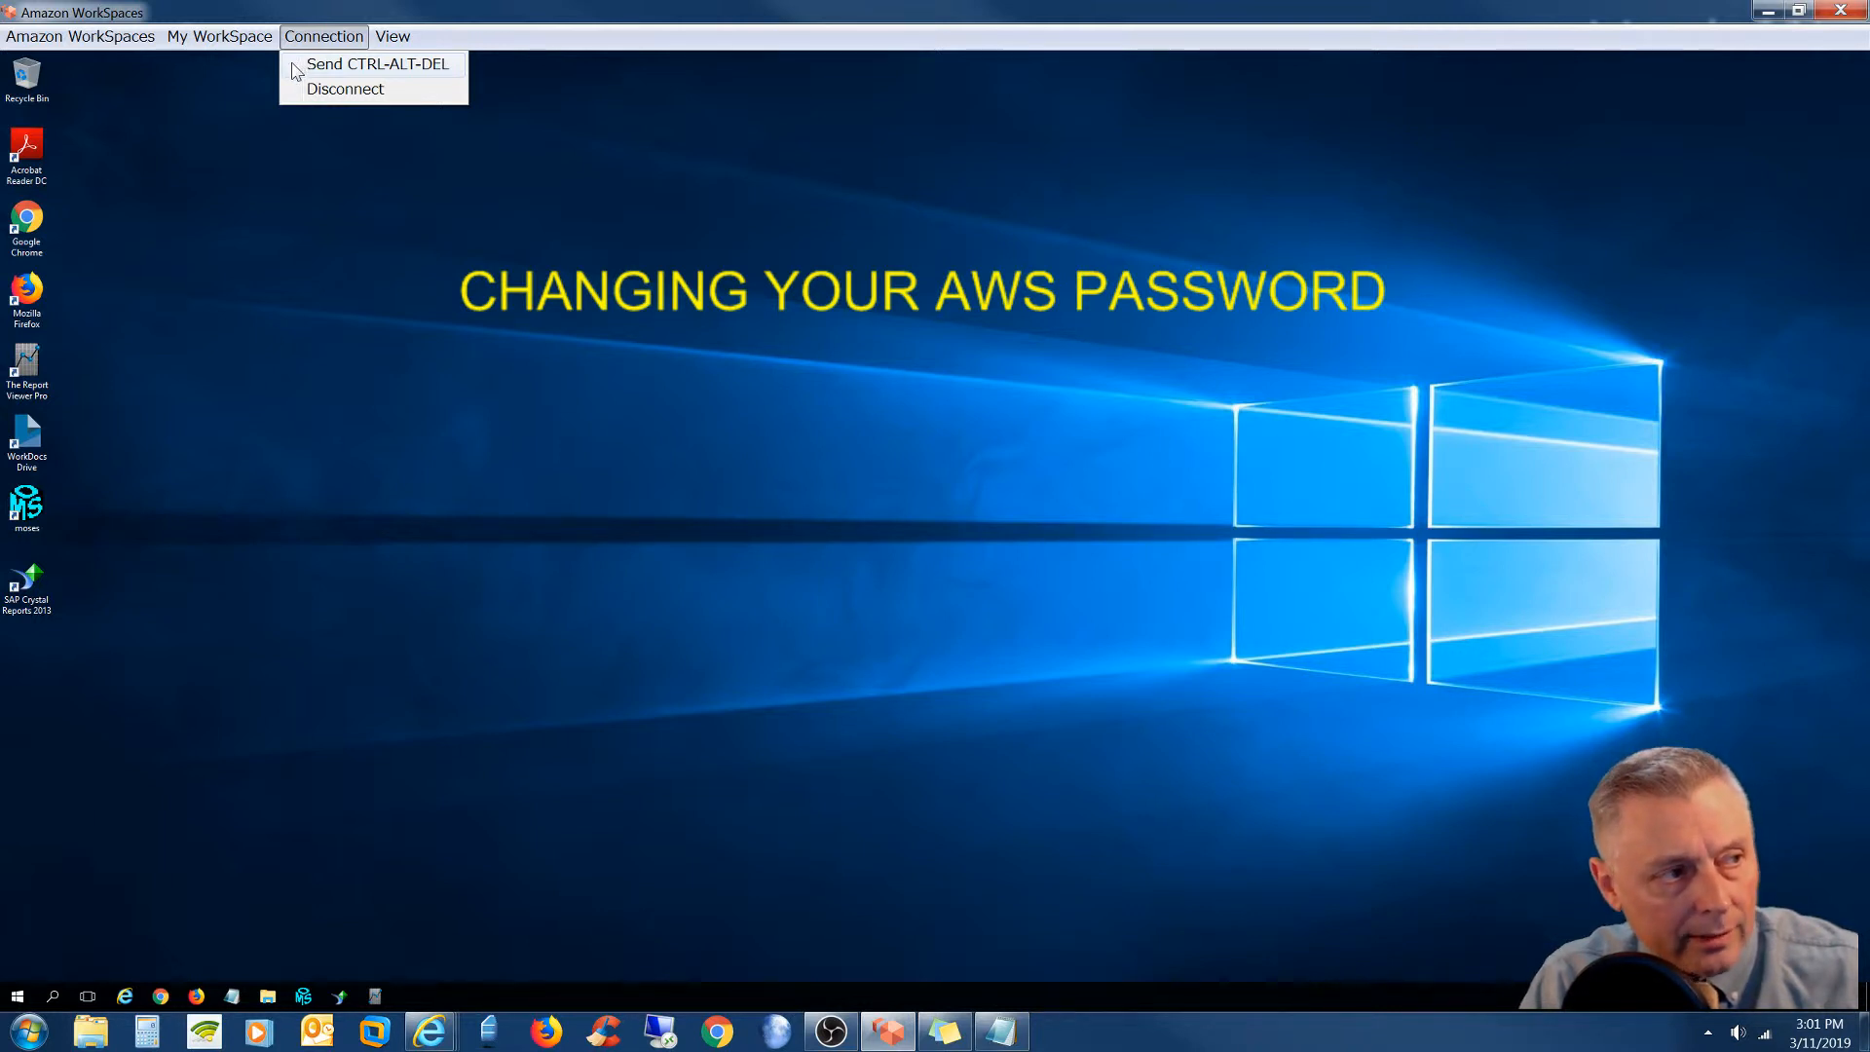
left_click(379, 63)
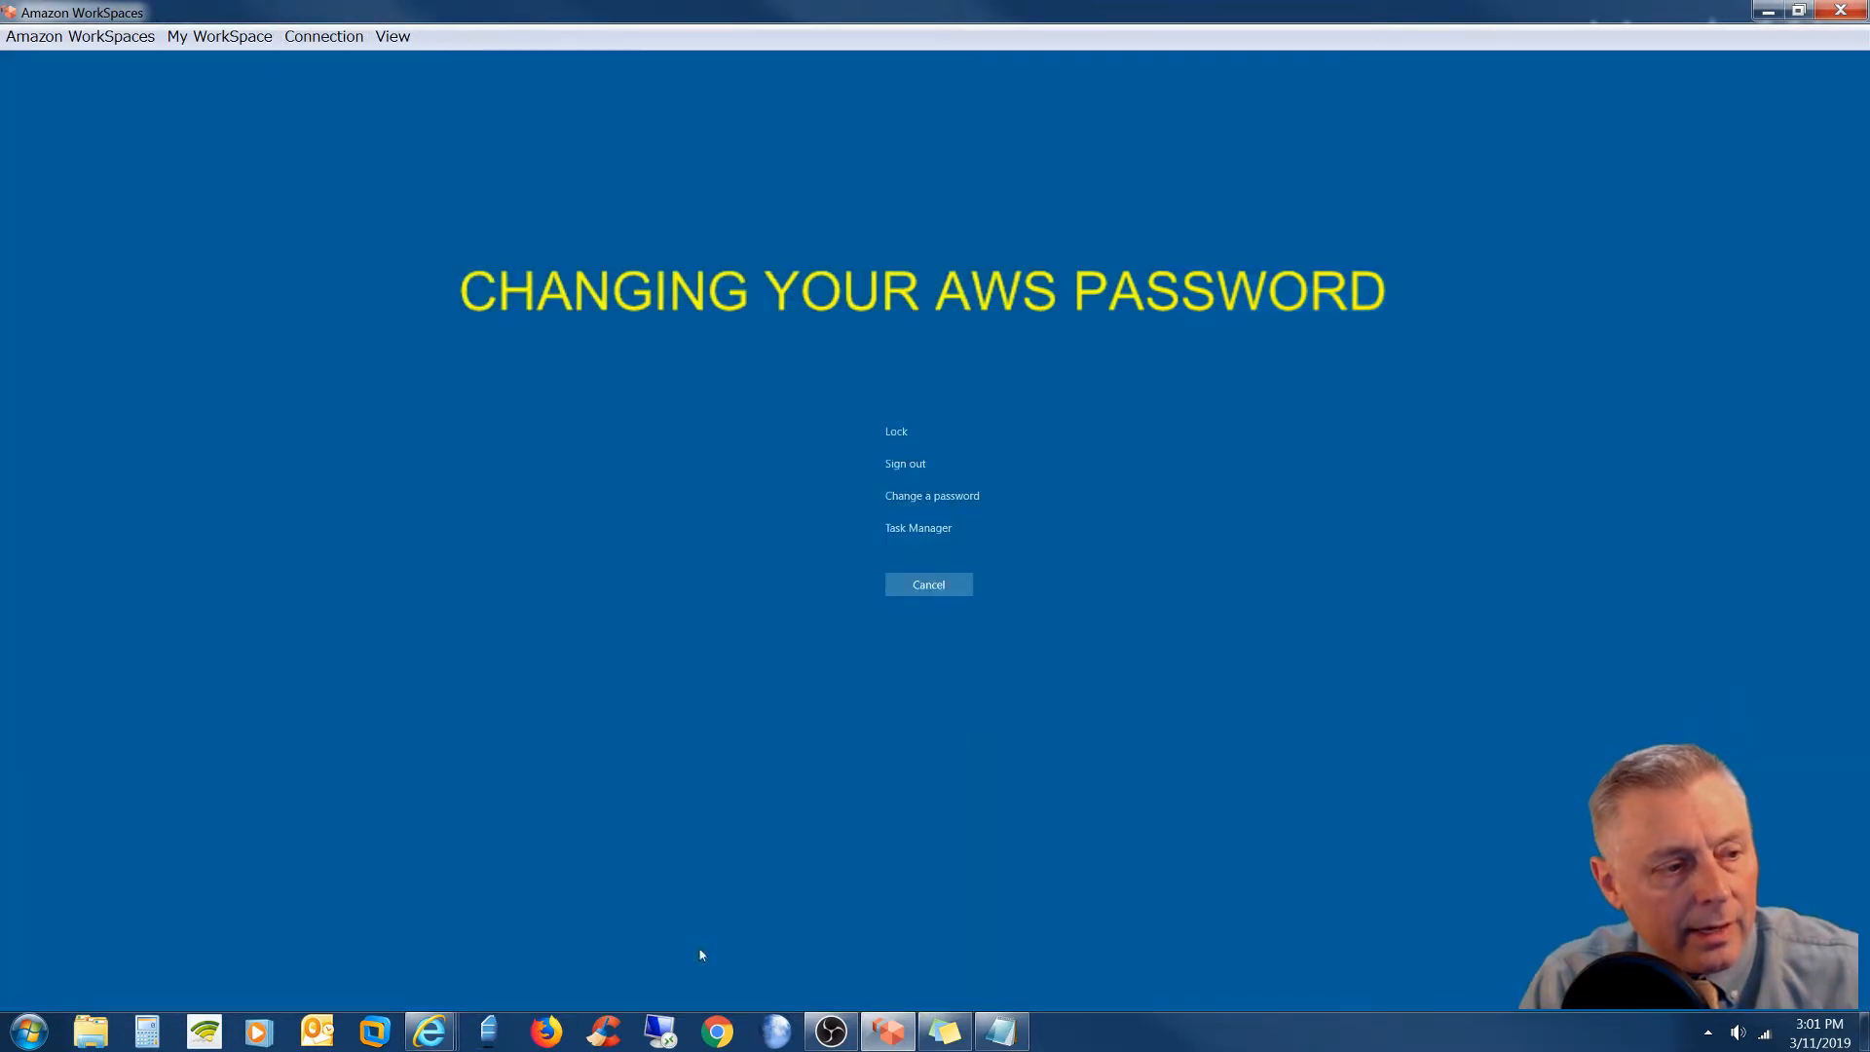
mouse_move(1069, 654)
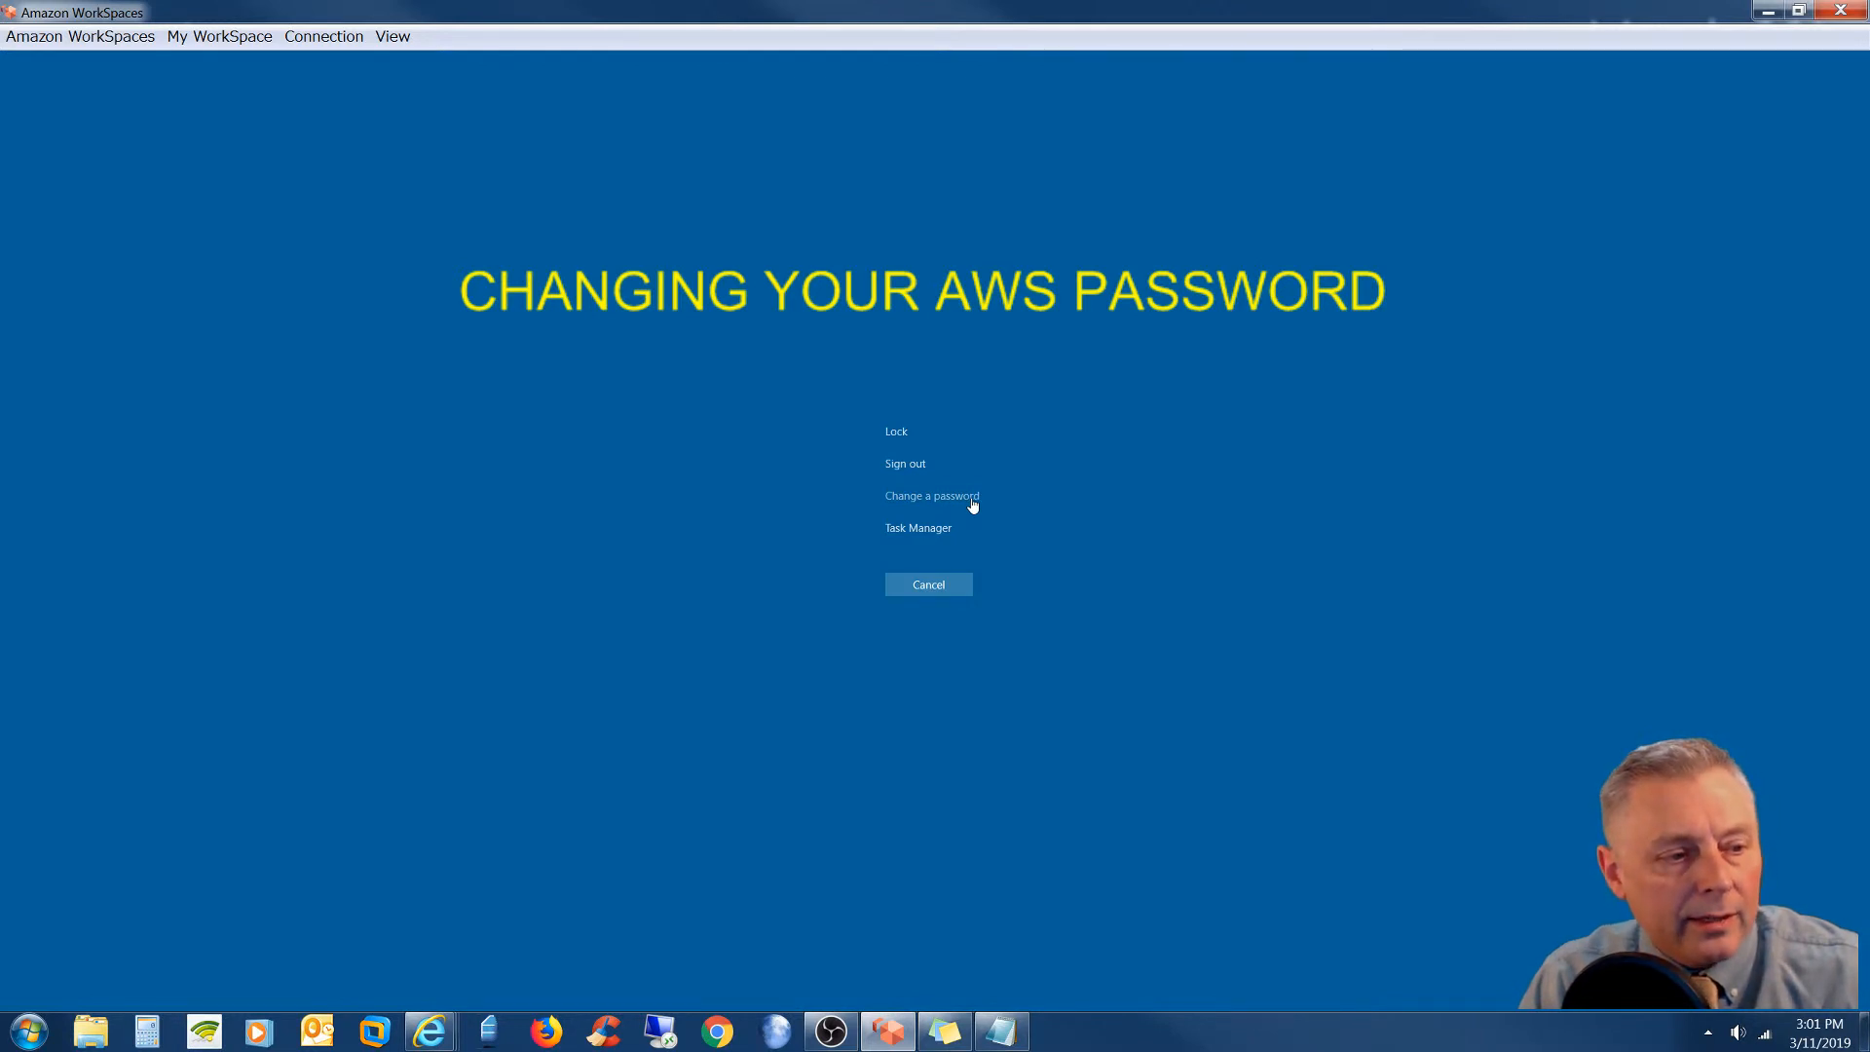
- Choose 'Change a password' and enter the current password in the Old password field
left_click(931, 495)
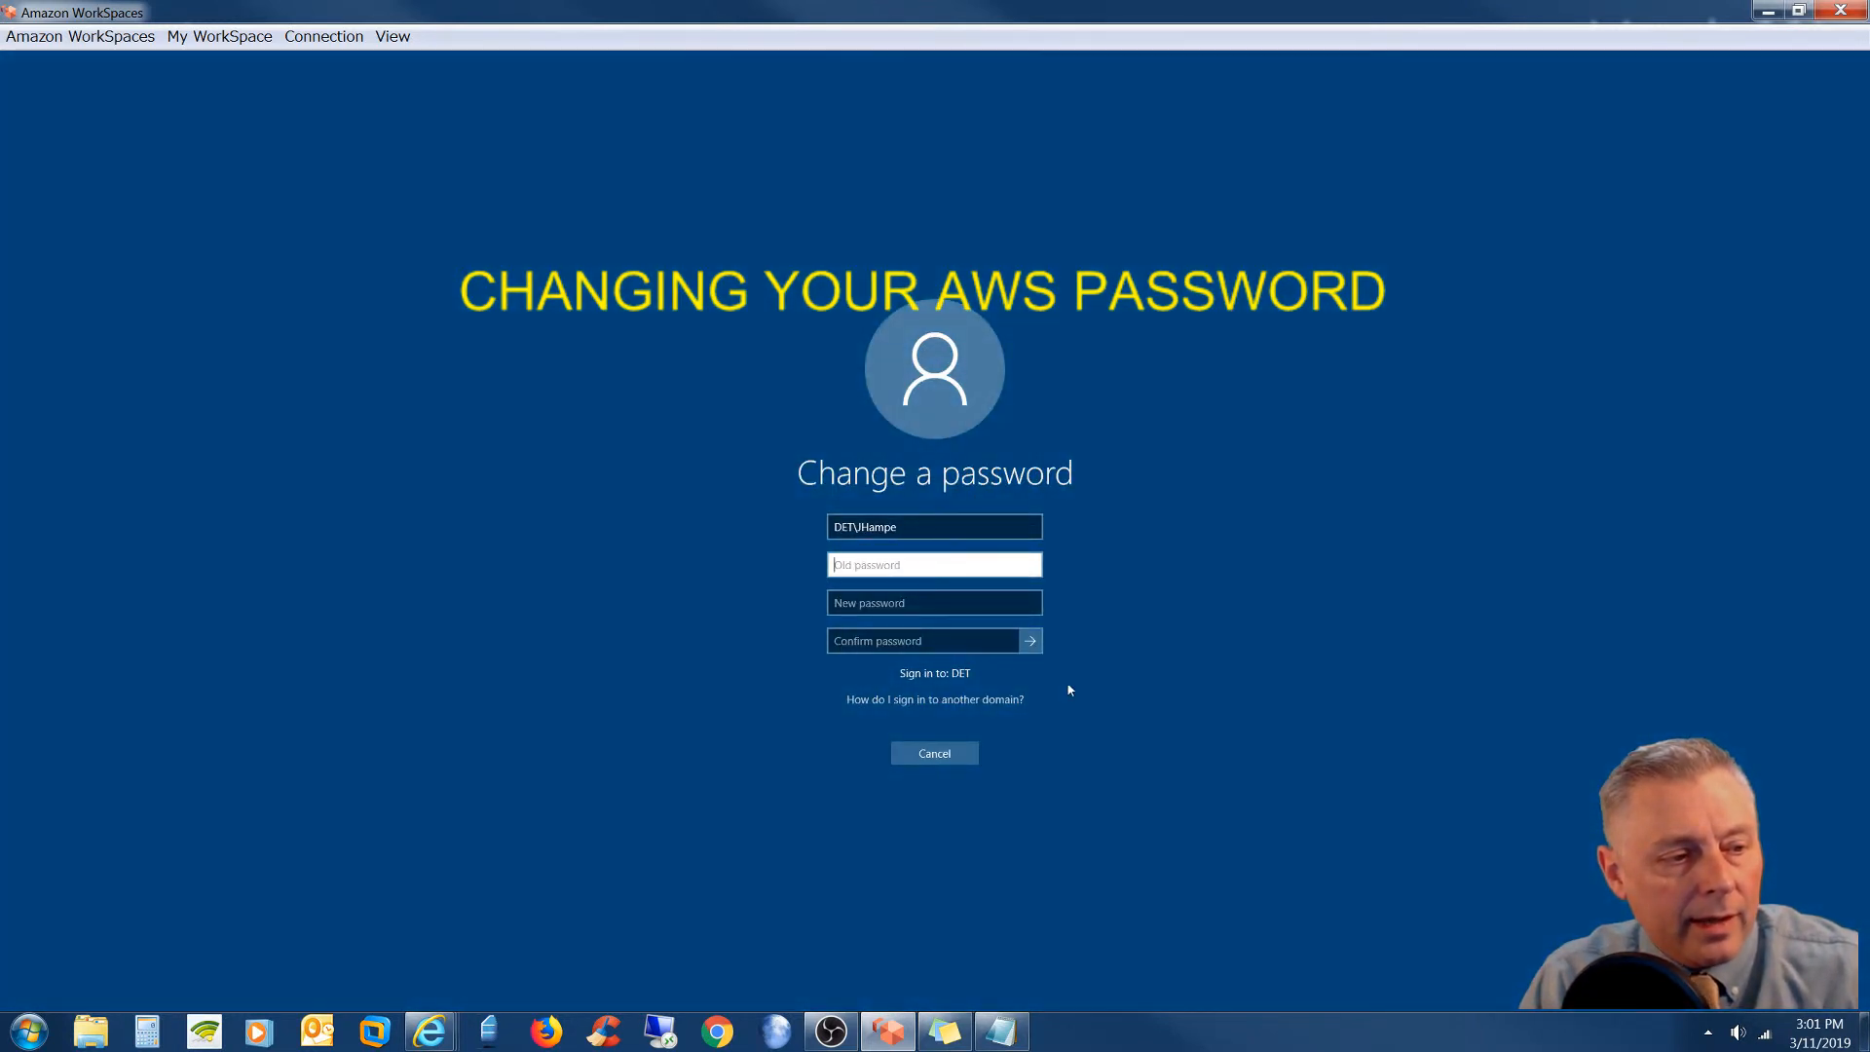
mouse_move(1194, 467)
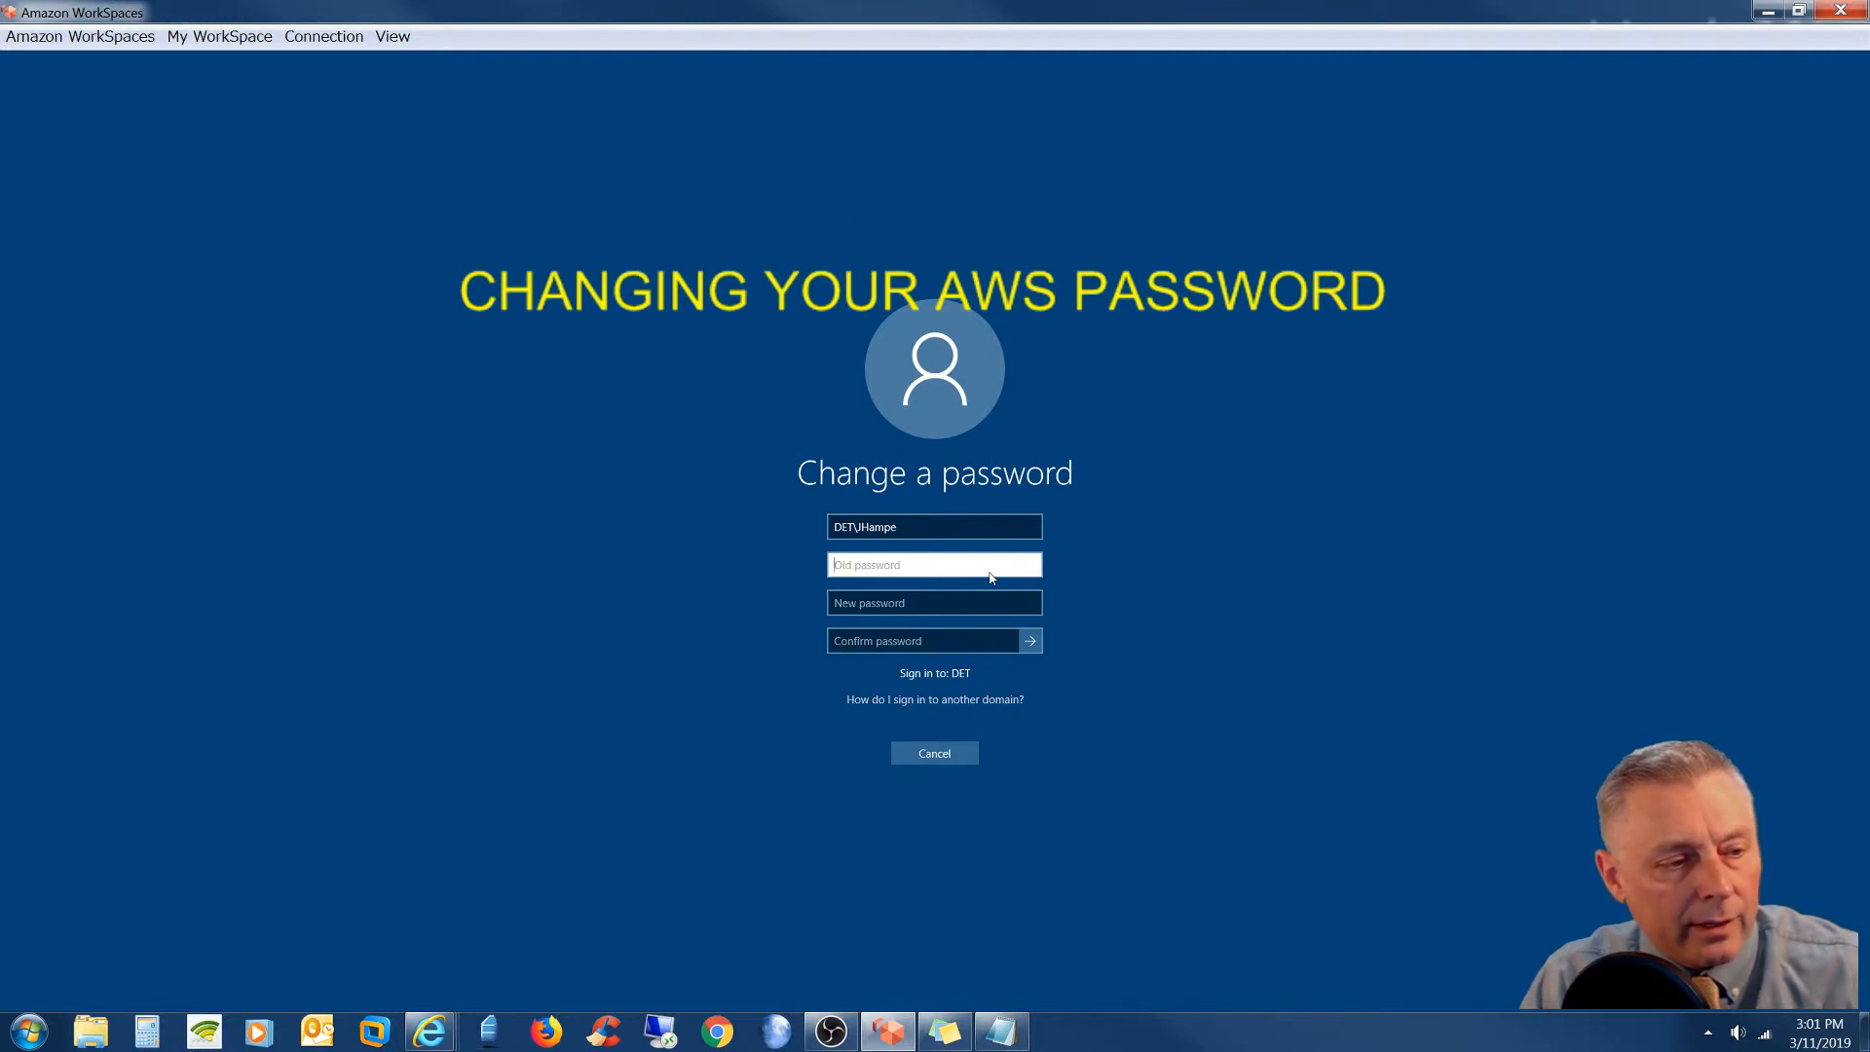
left_click(933, 526)
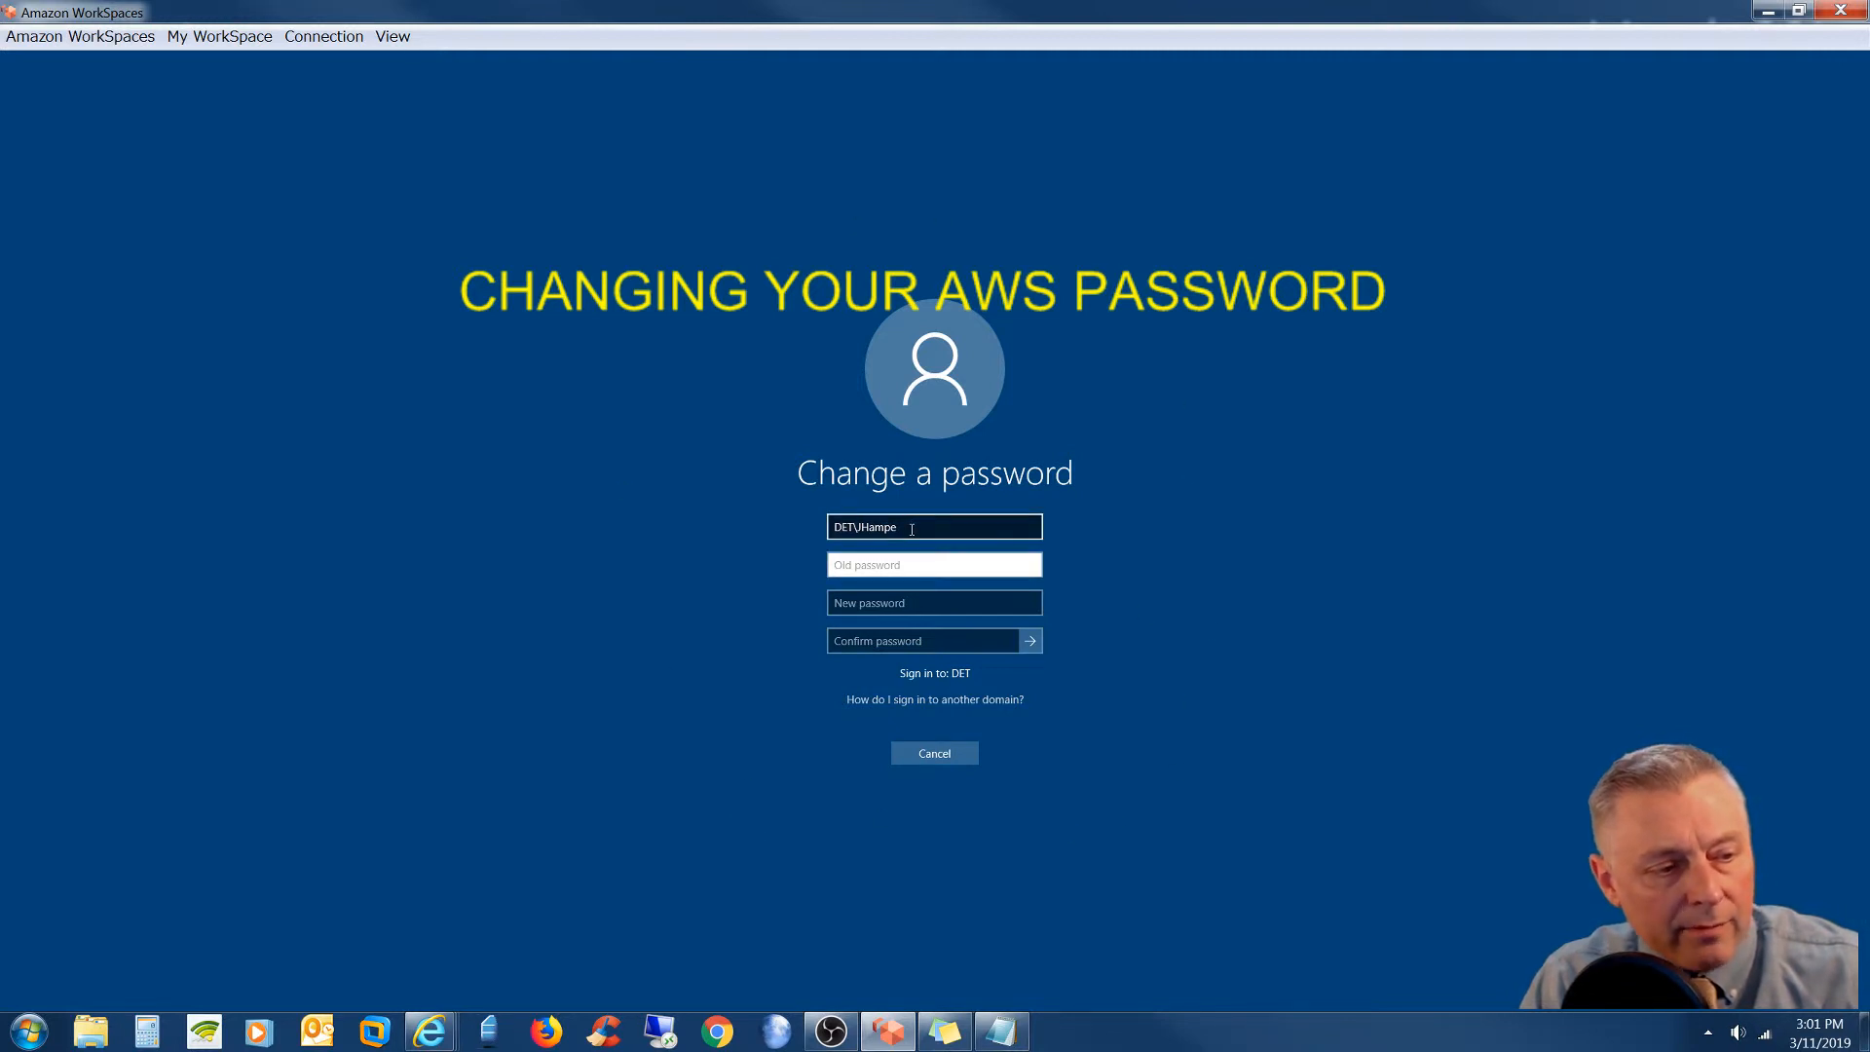
left_click(933, 563)
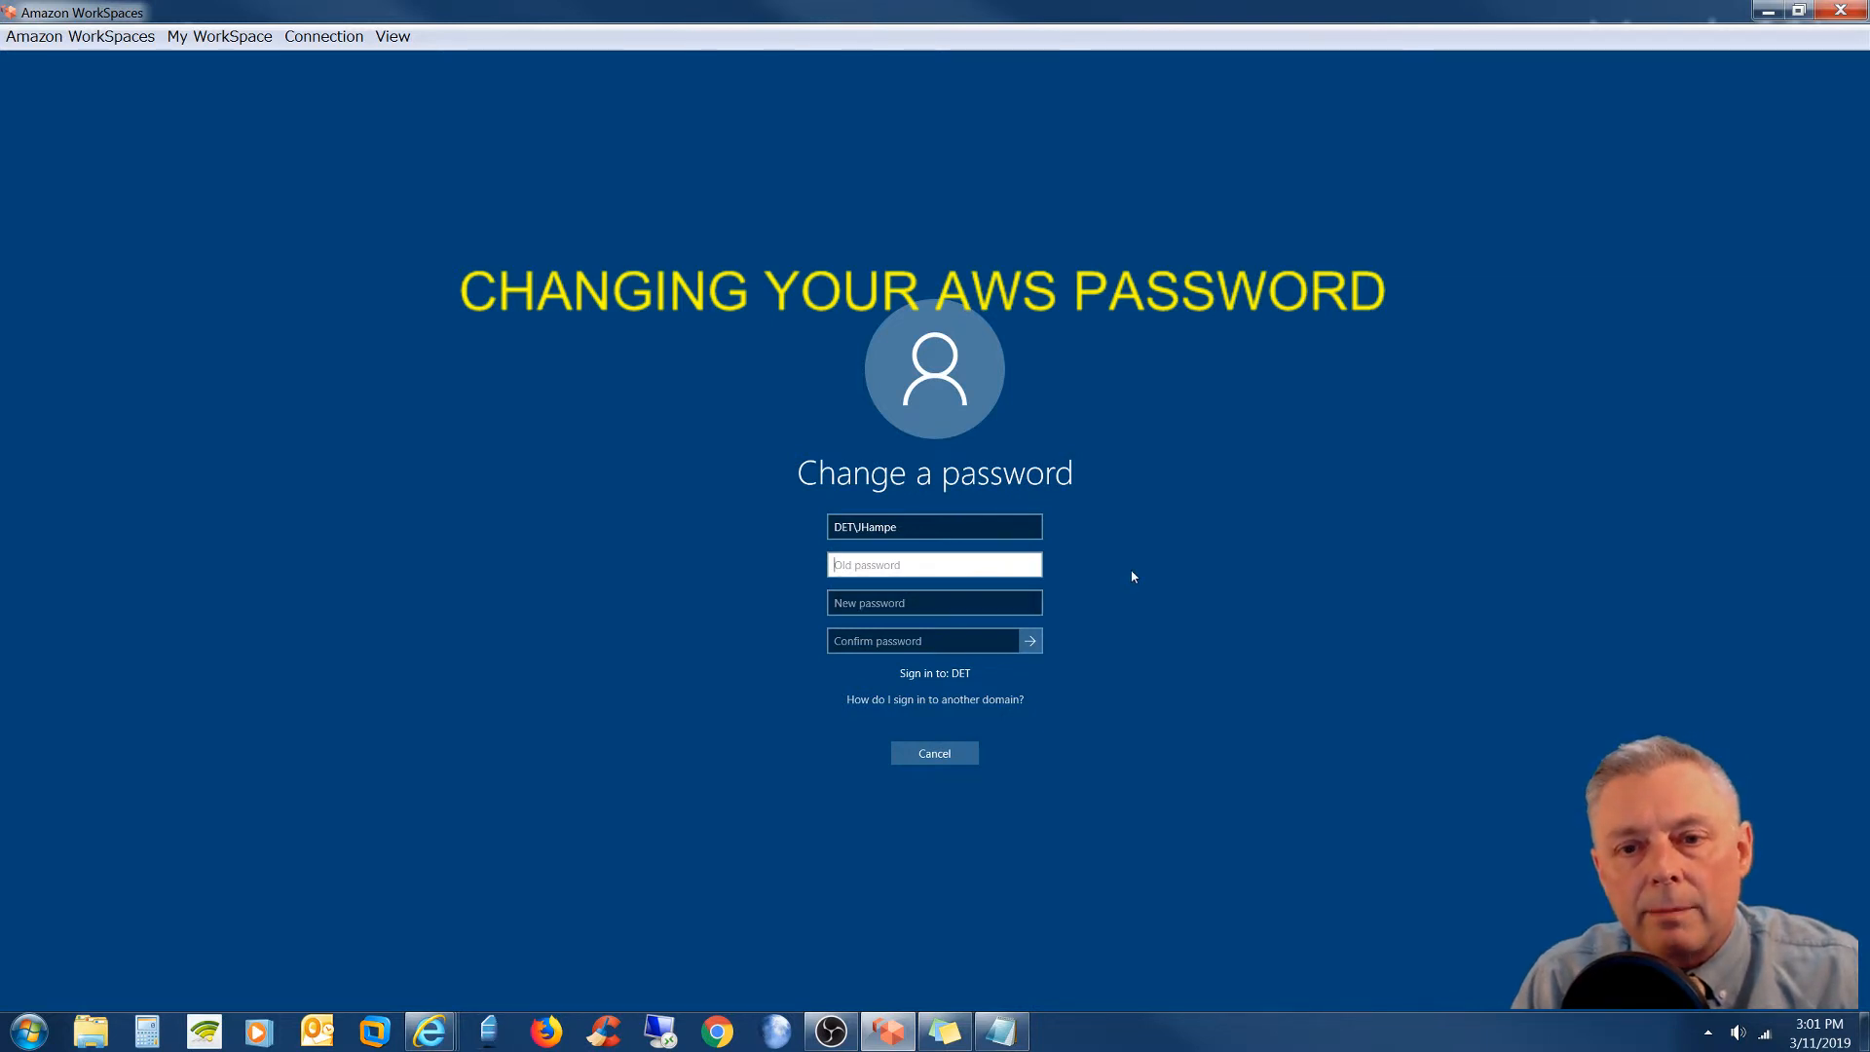
mouse_move(1116, 576)
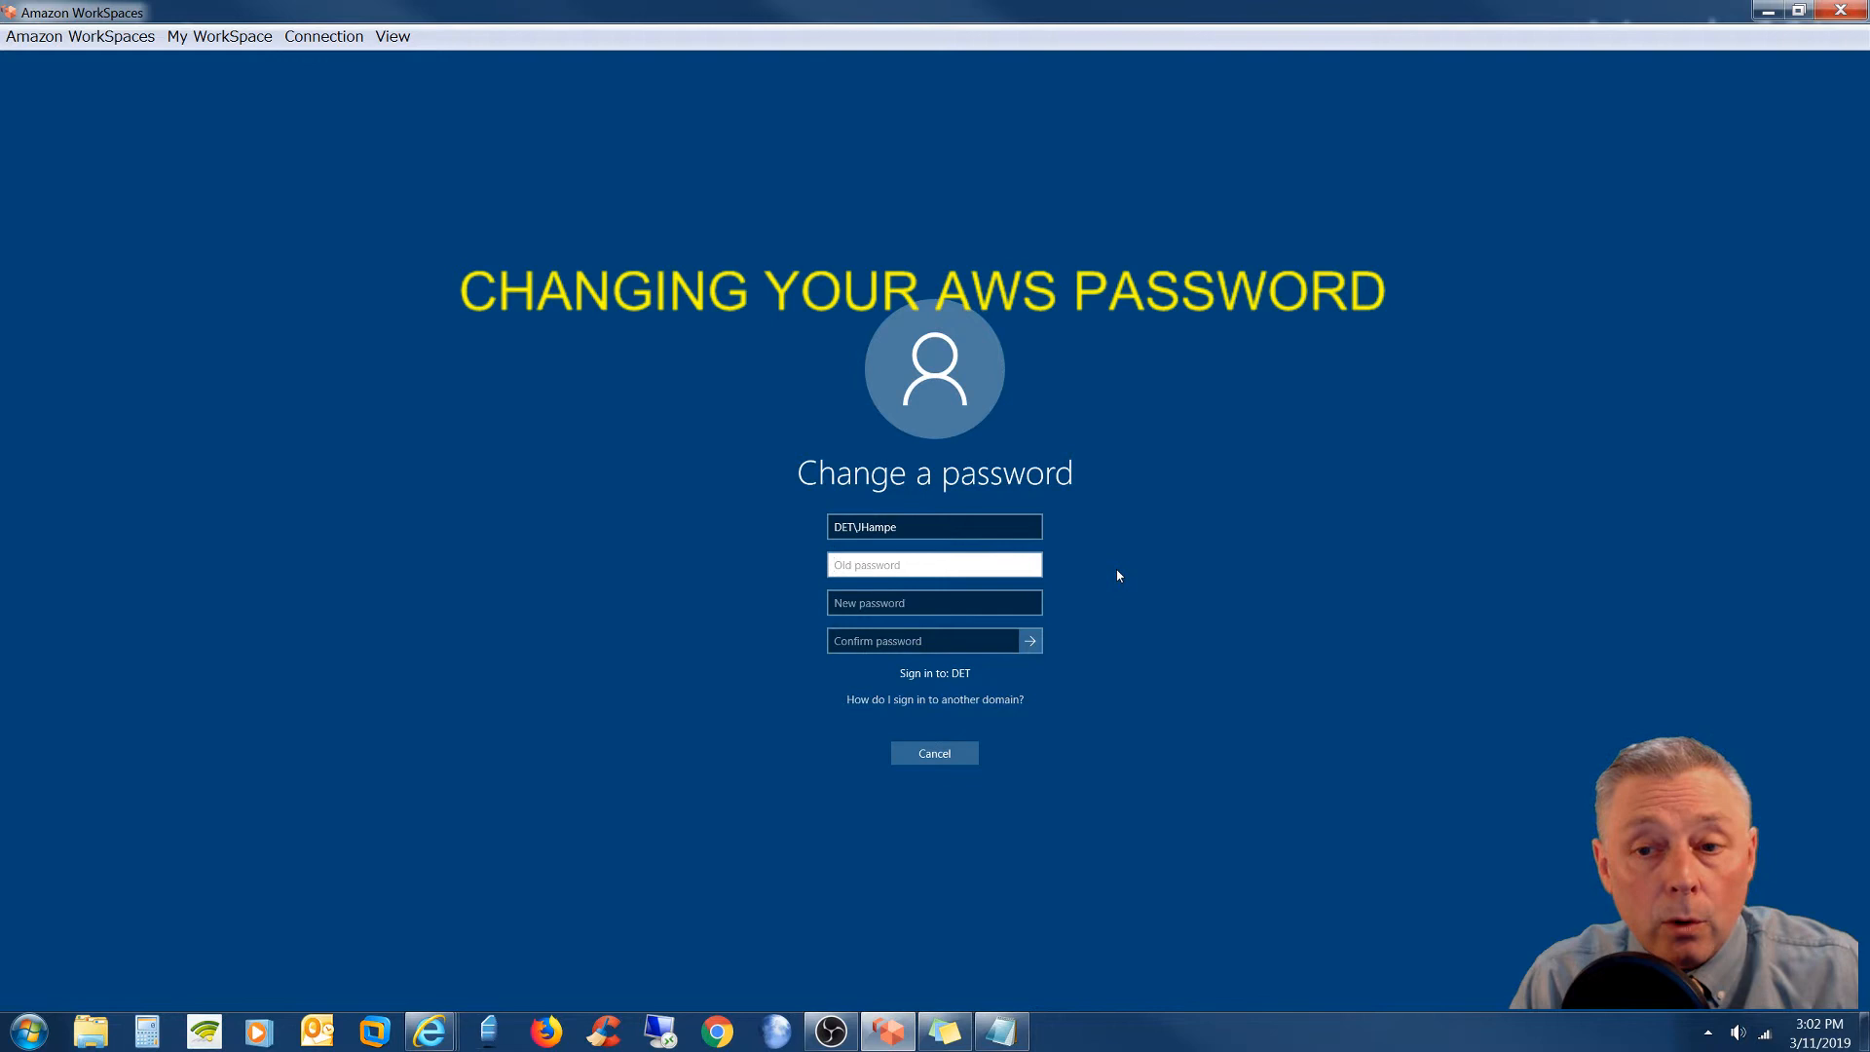
left_click(934, 564)
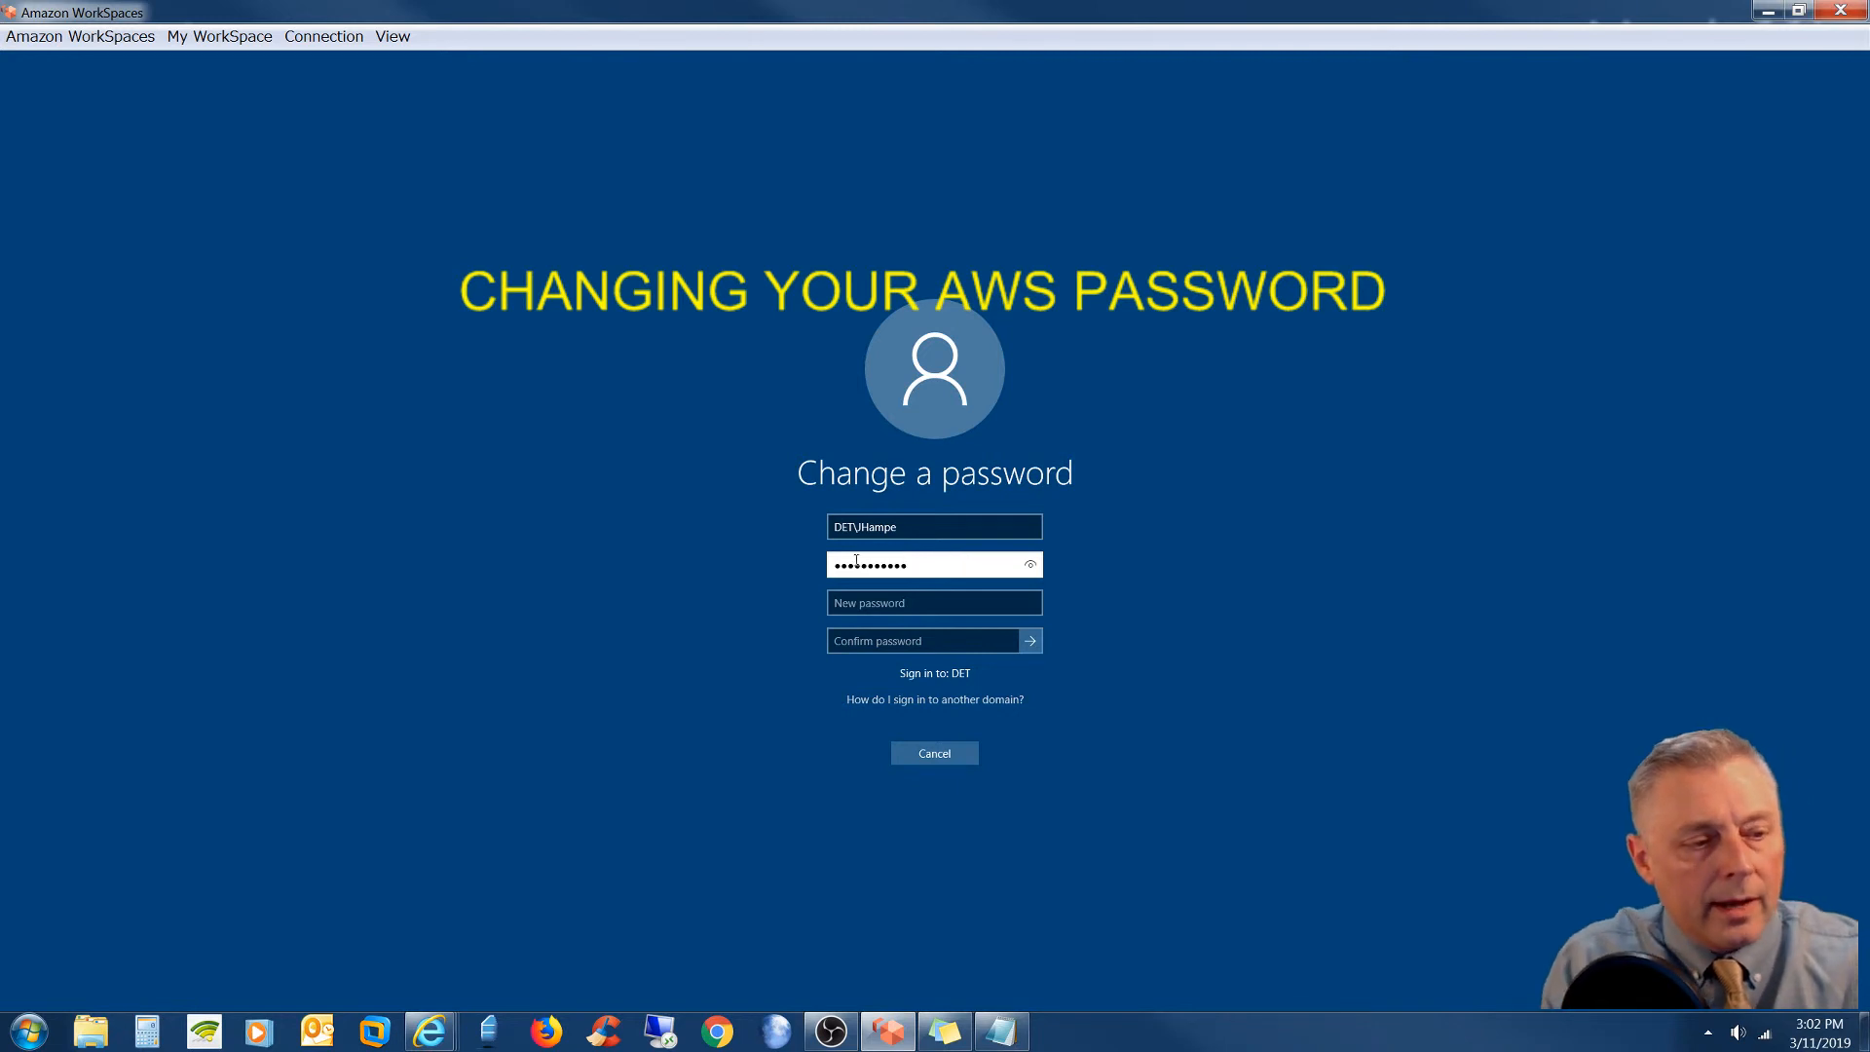
- Enter and confirm the new password, then submit the change
left_click(934, 602)
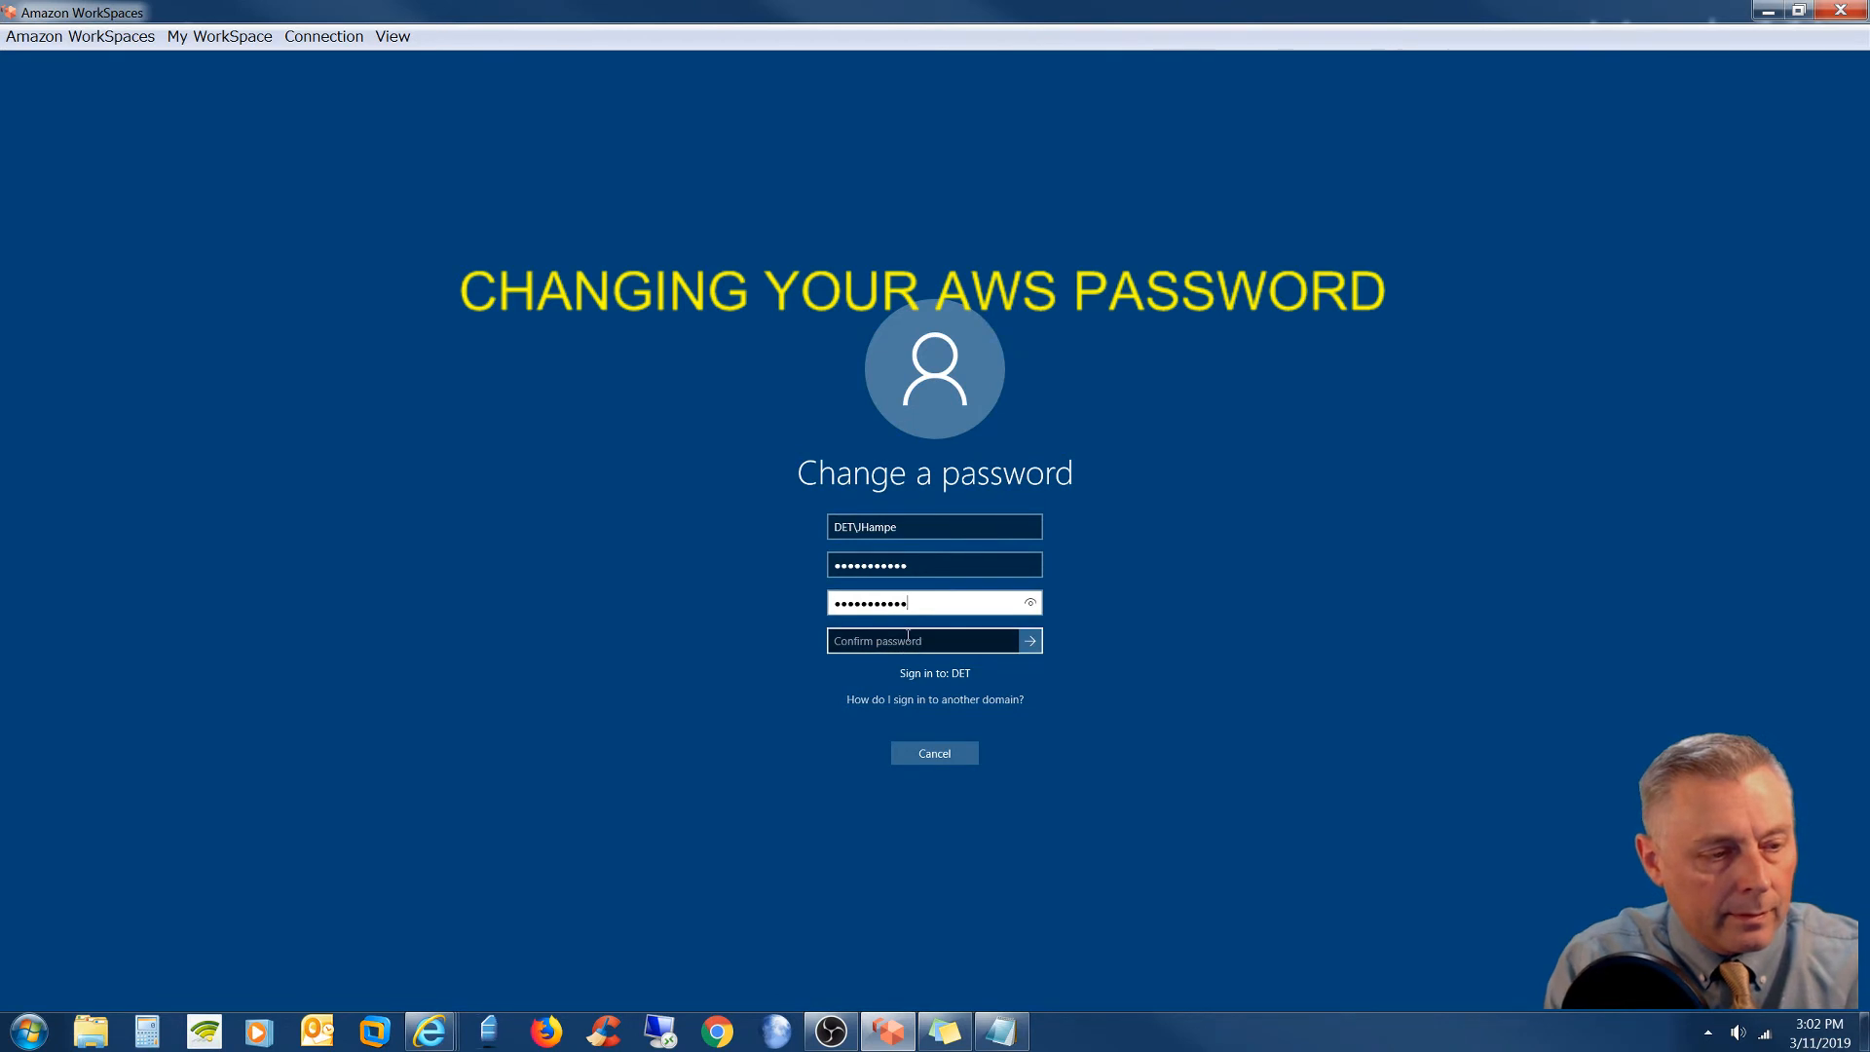
type("•")
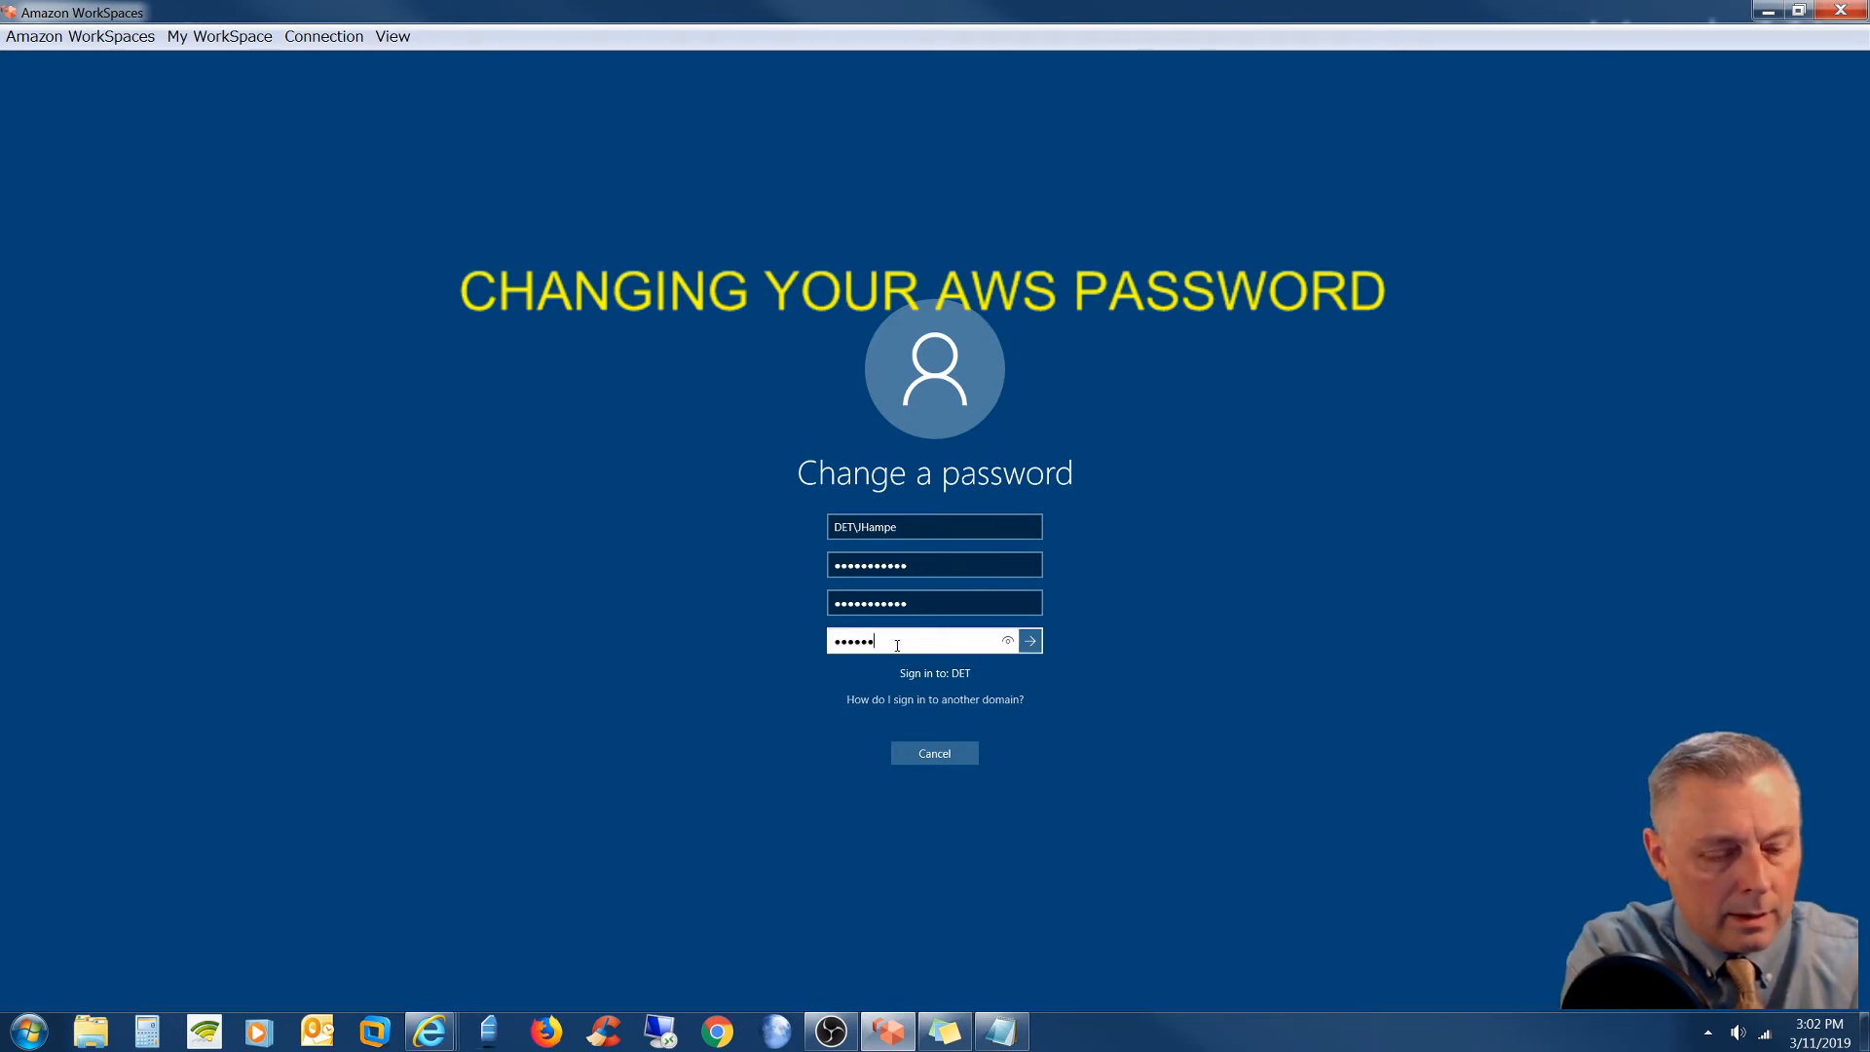
type("•••••")
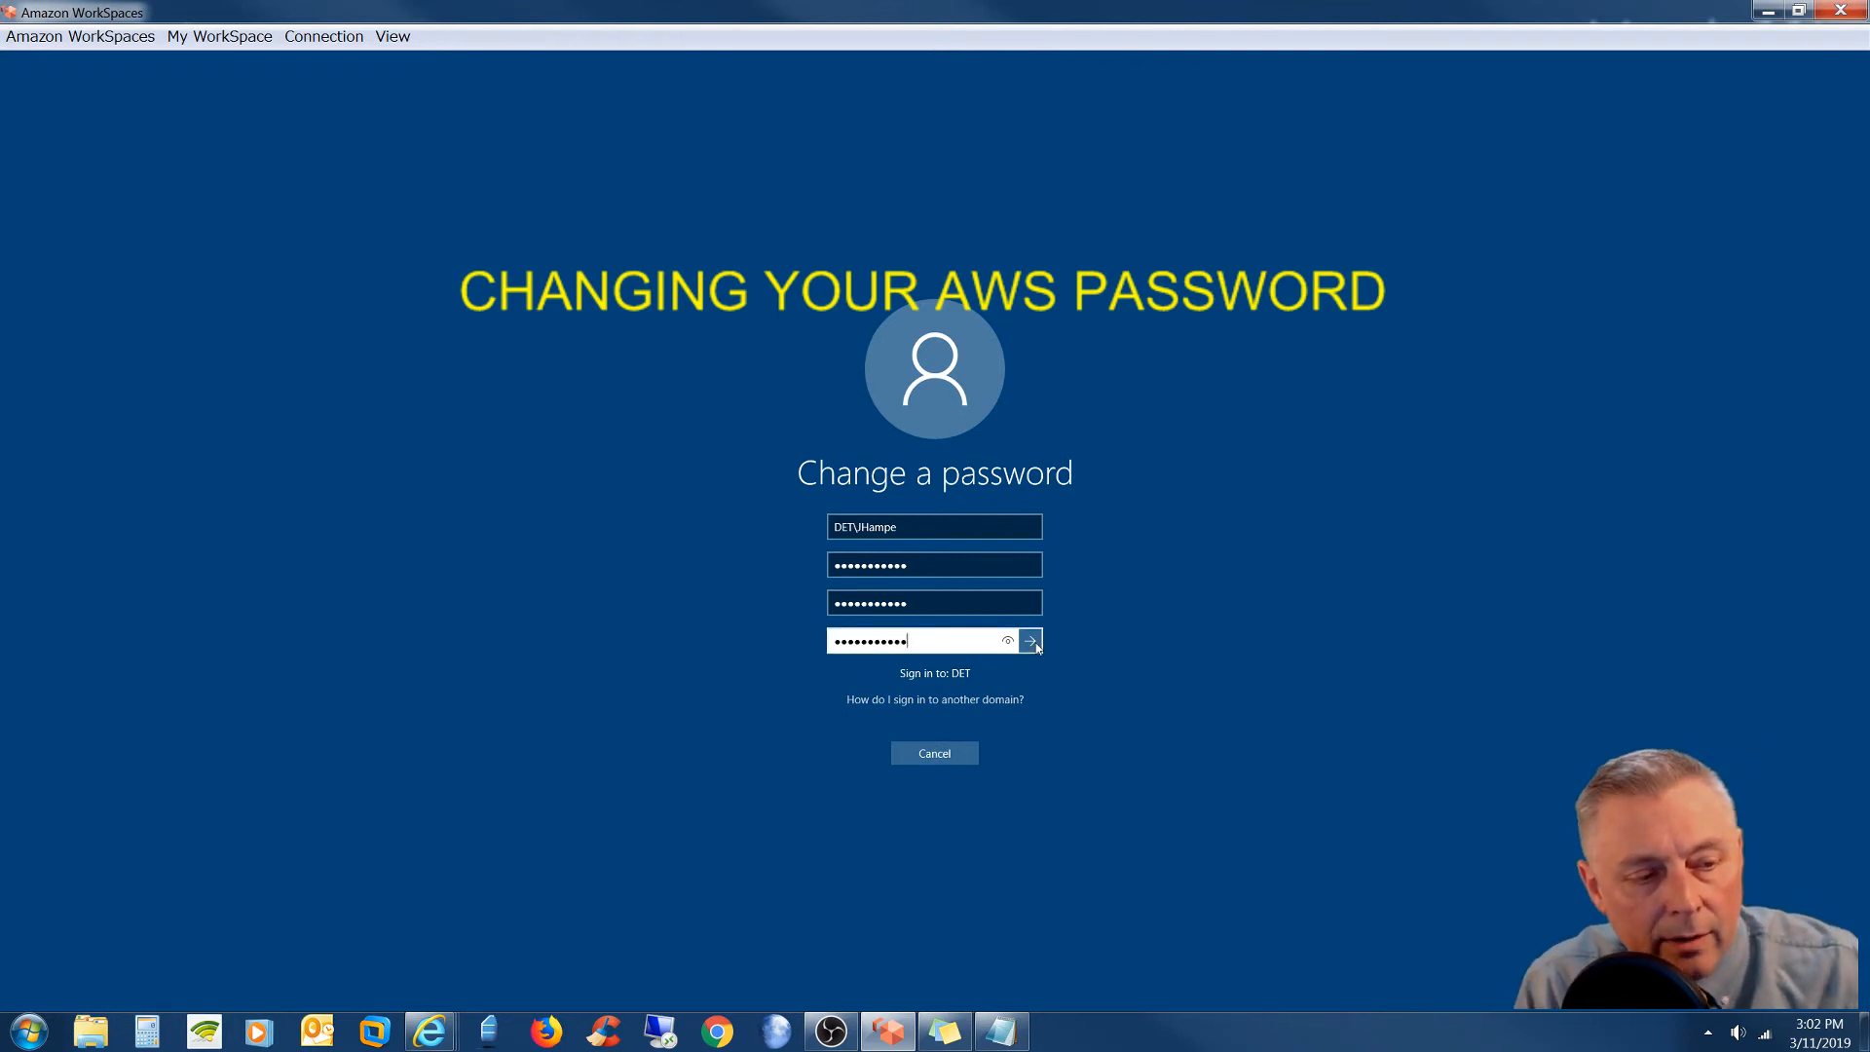
left_click(1028, 641)
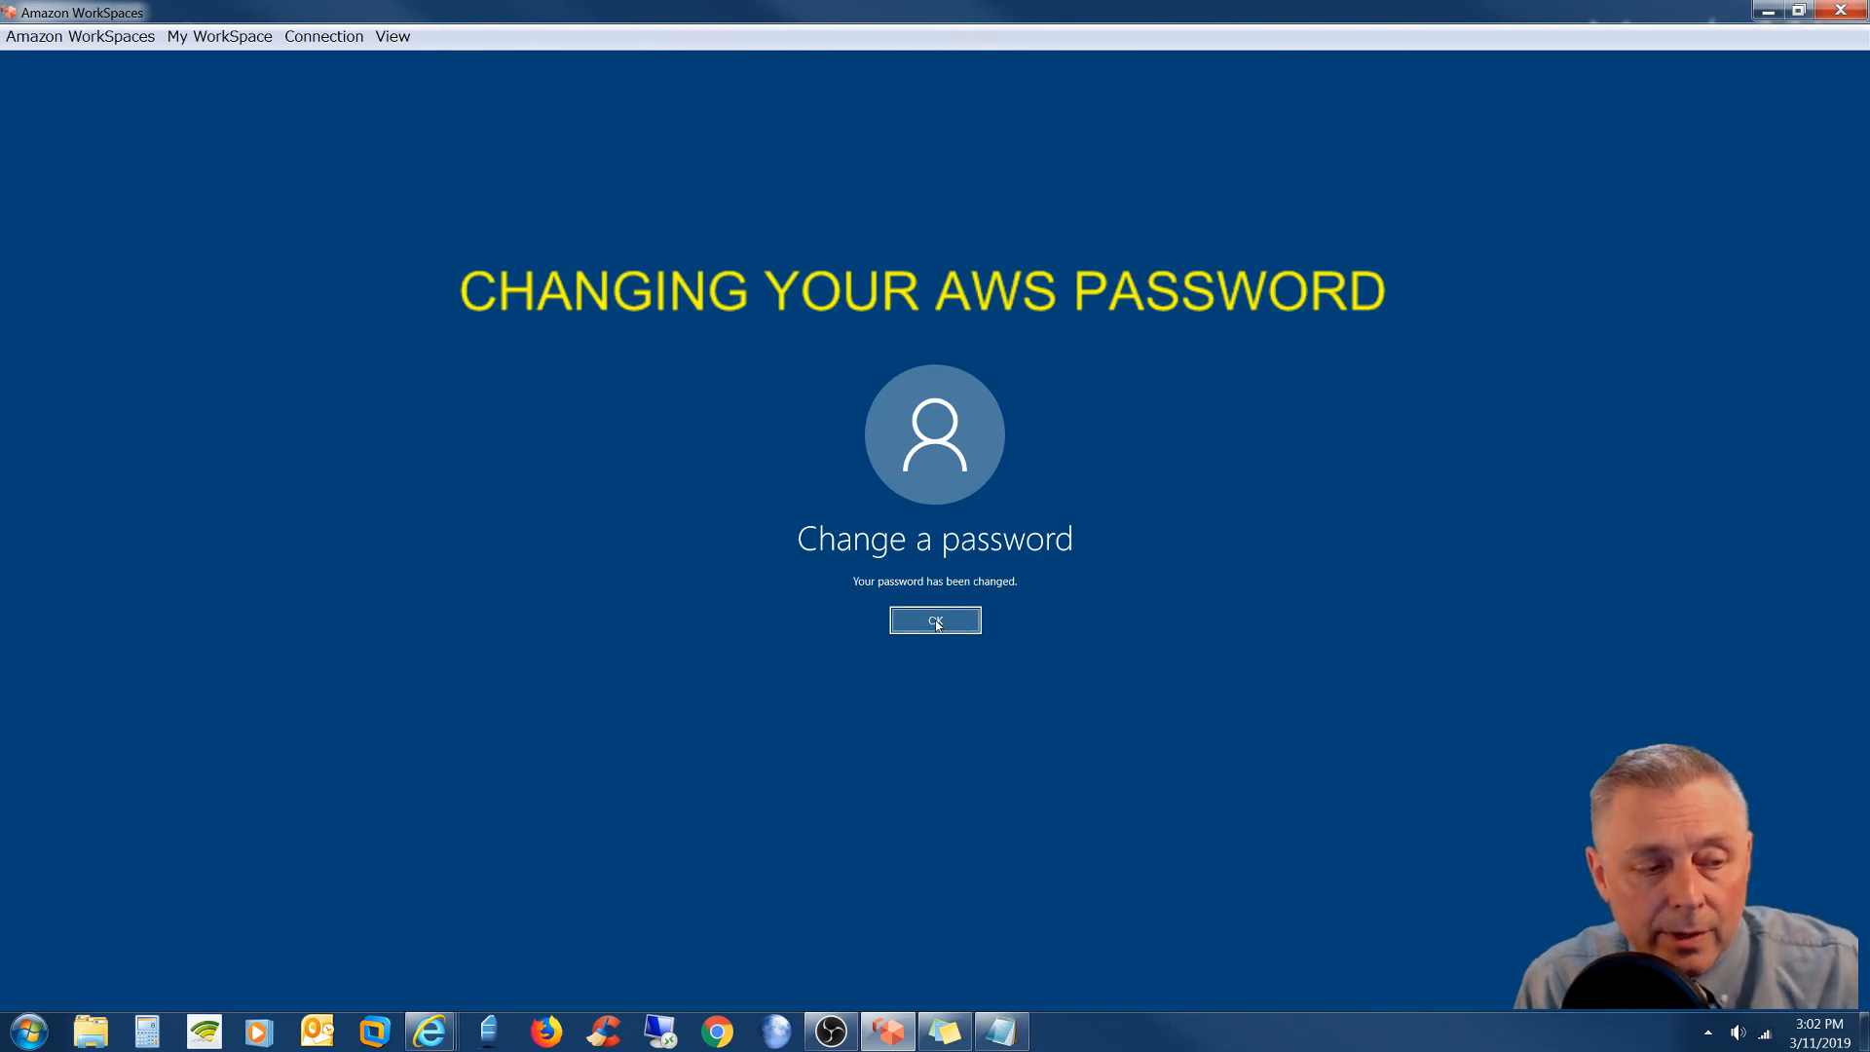
- Dismiss the 'Your password has been changed' message with OK
left_click(935, 621)
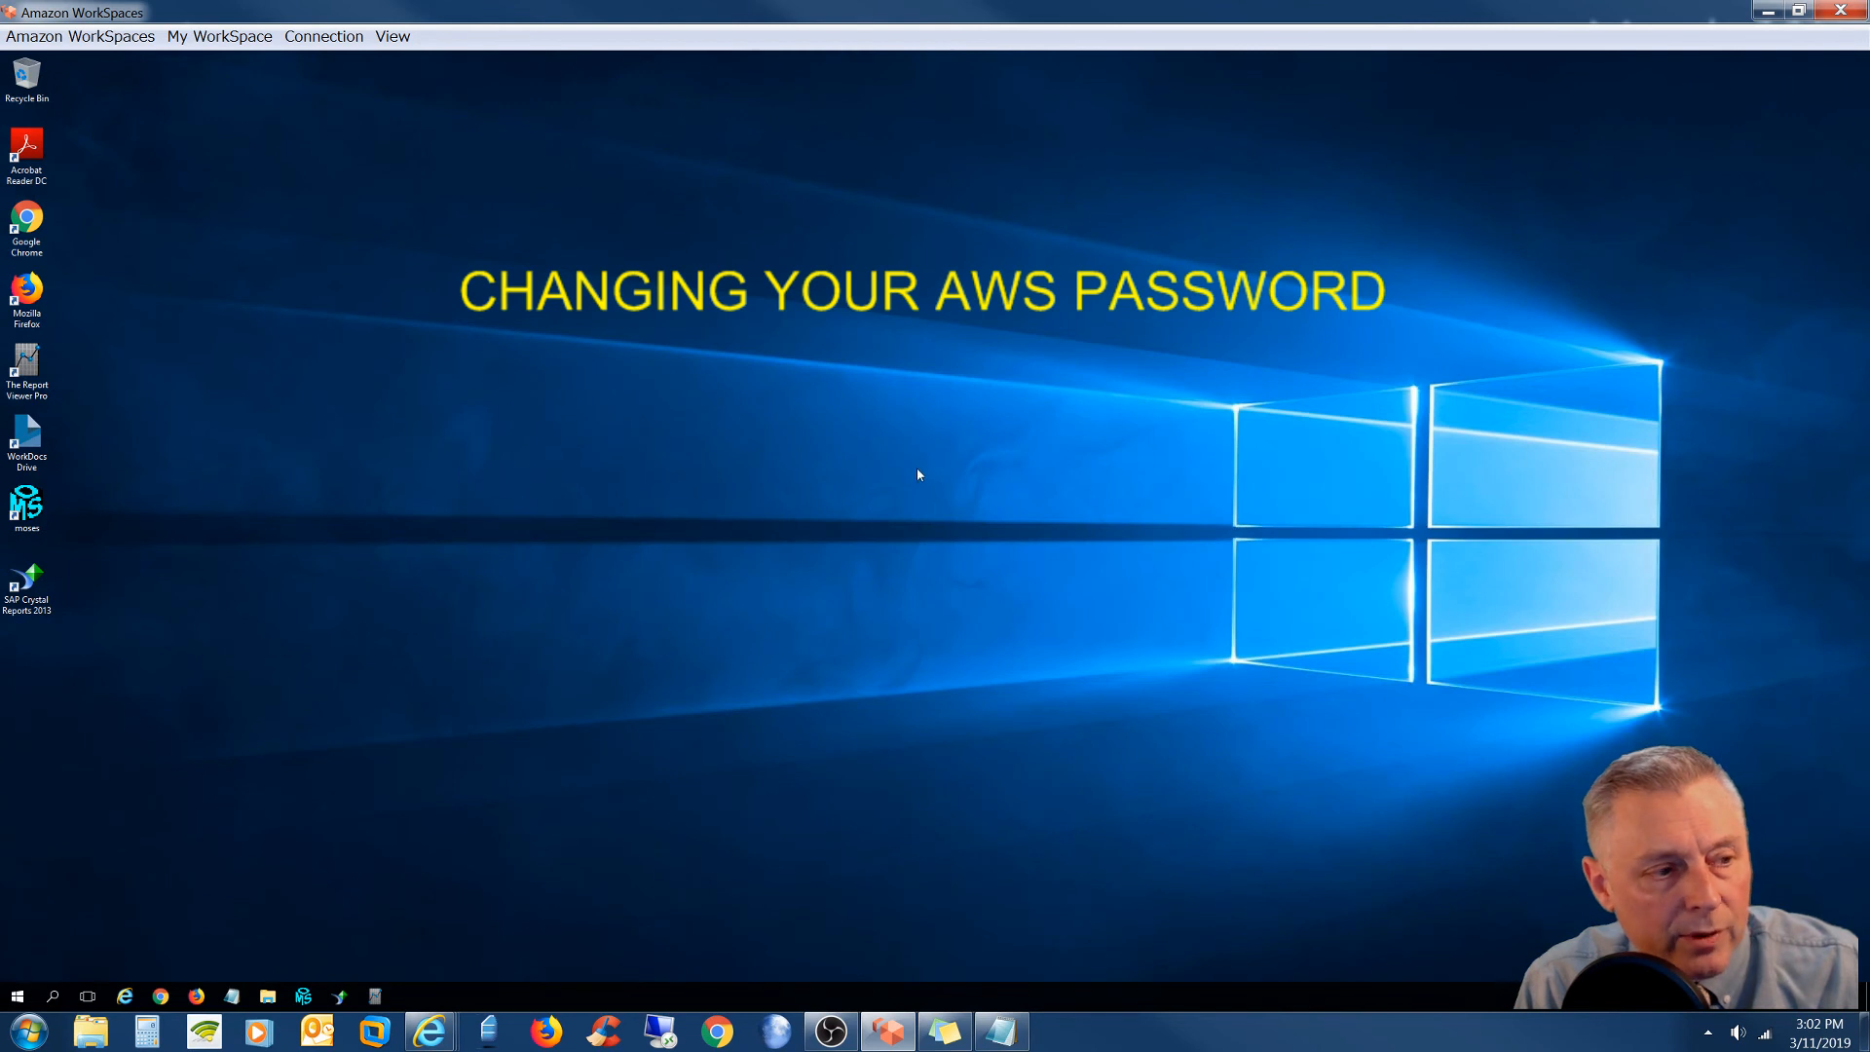
mouse_move(816, 469)
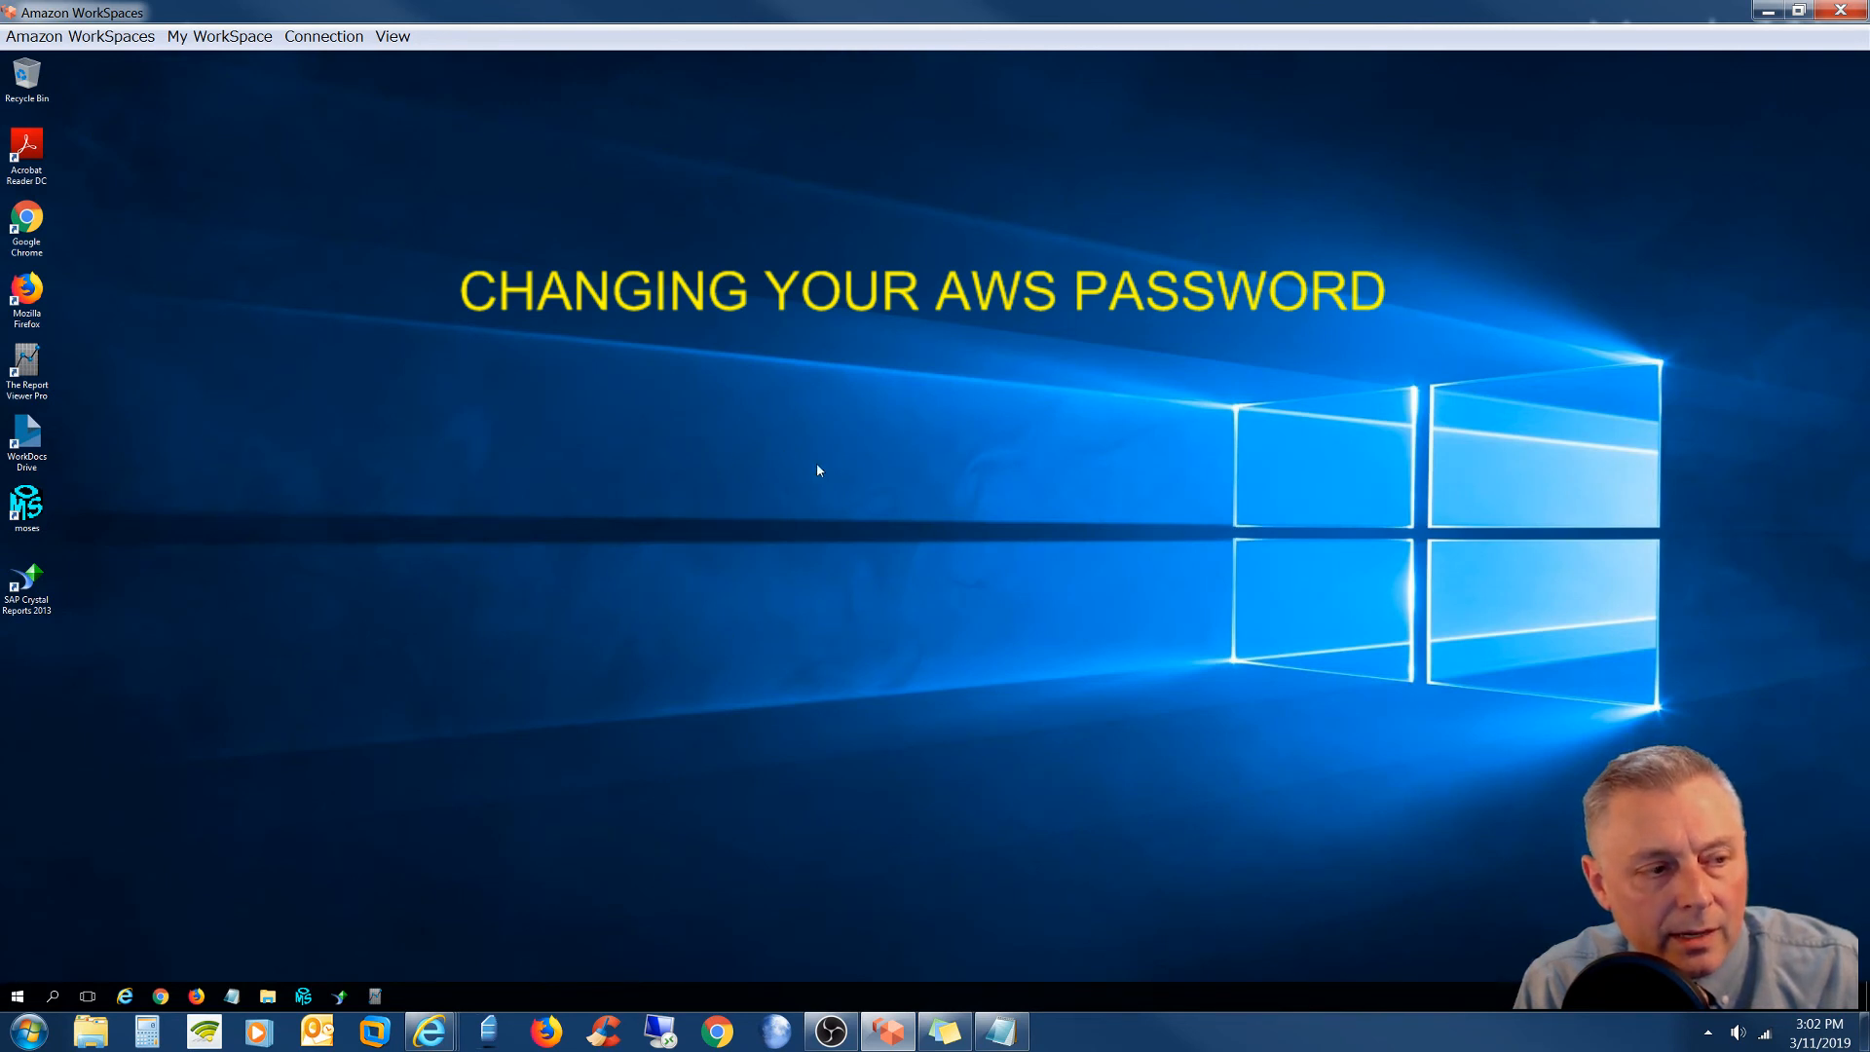
mouse_move(817, 469)
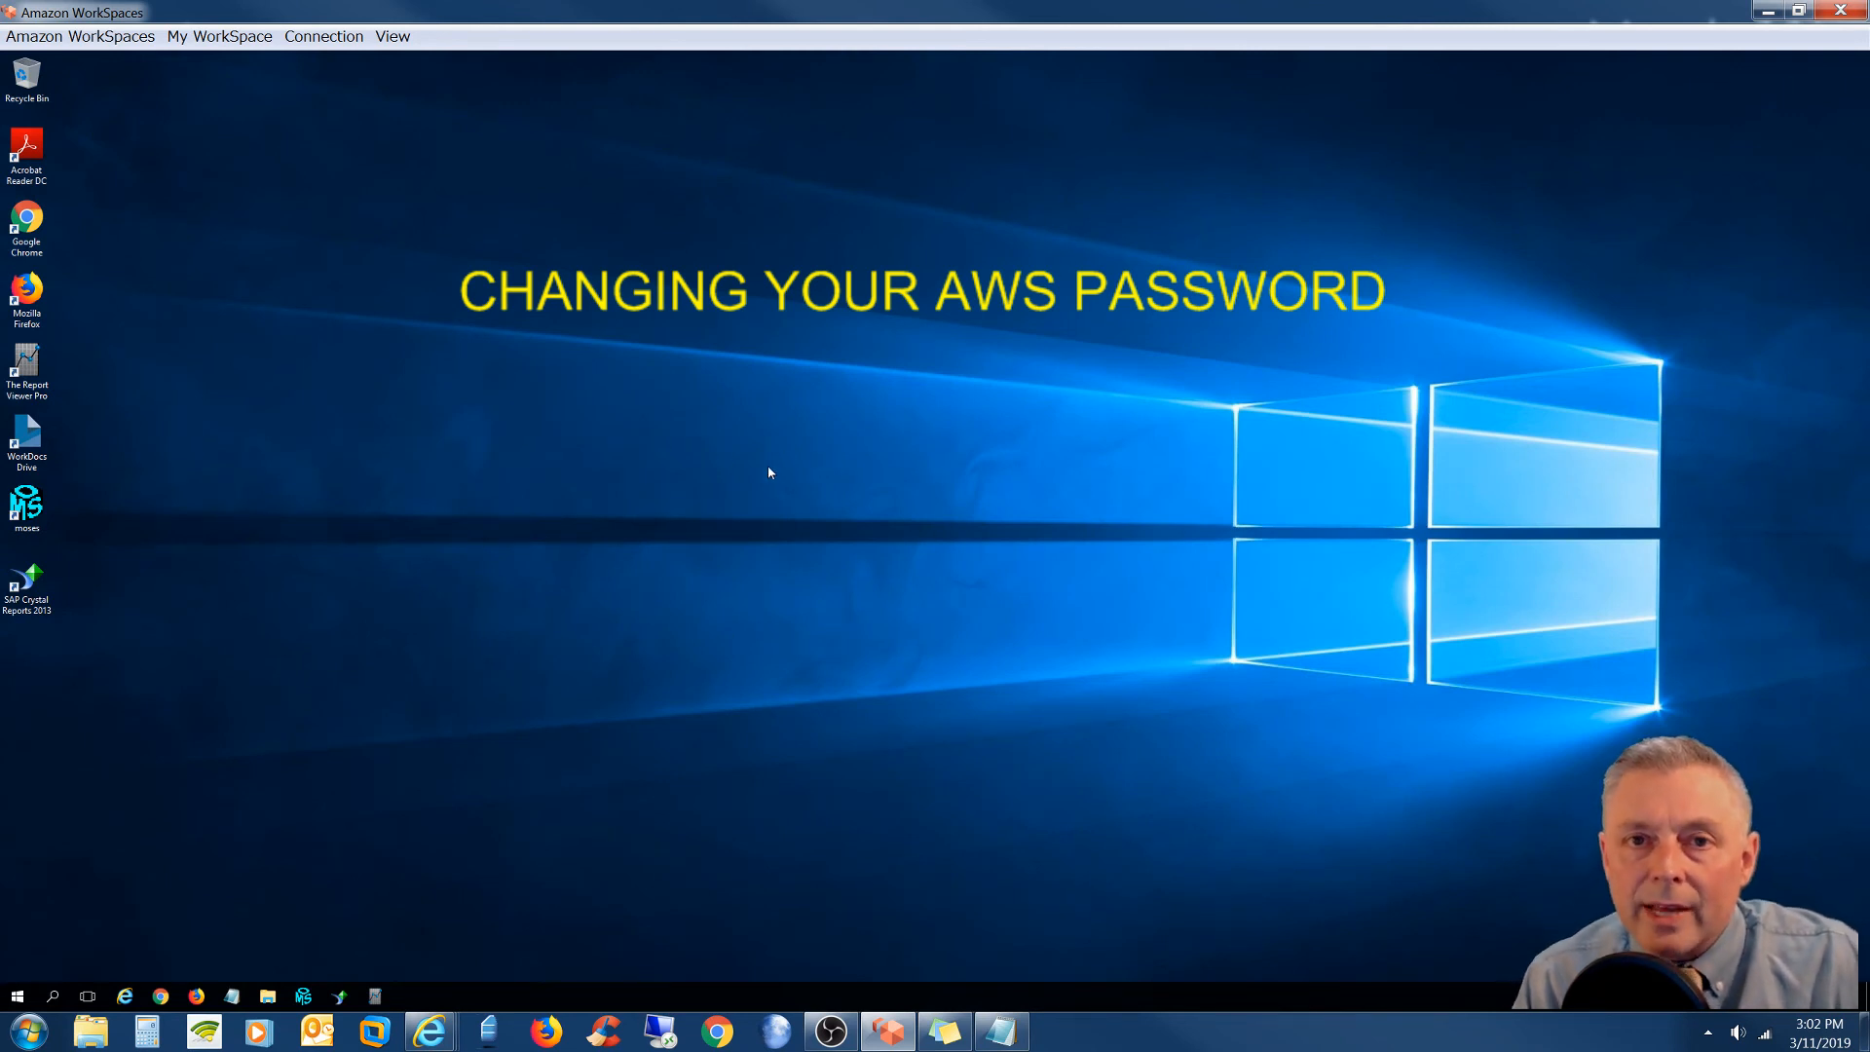
mouse_move(798, 535)
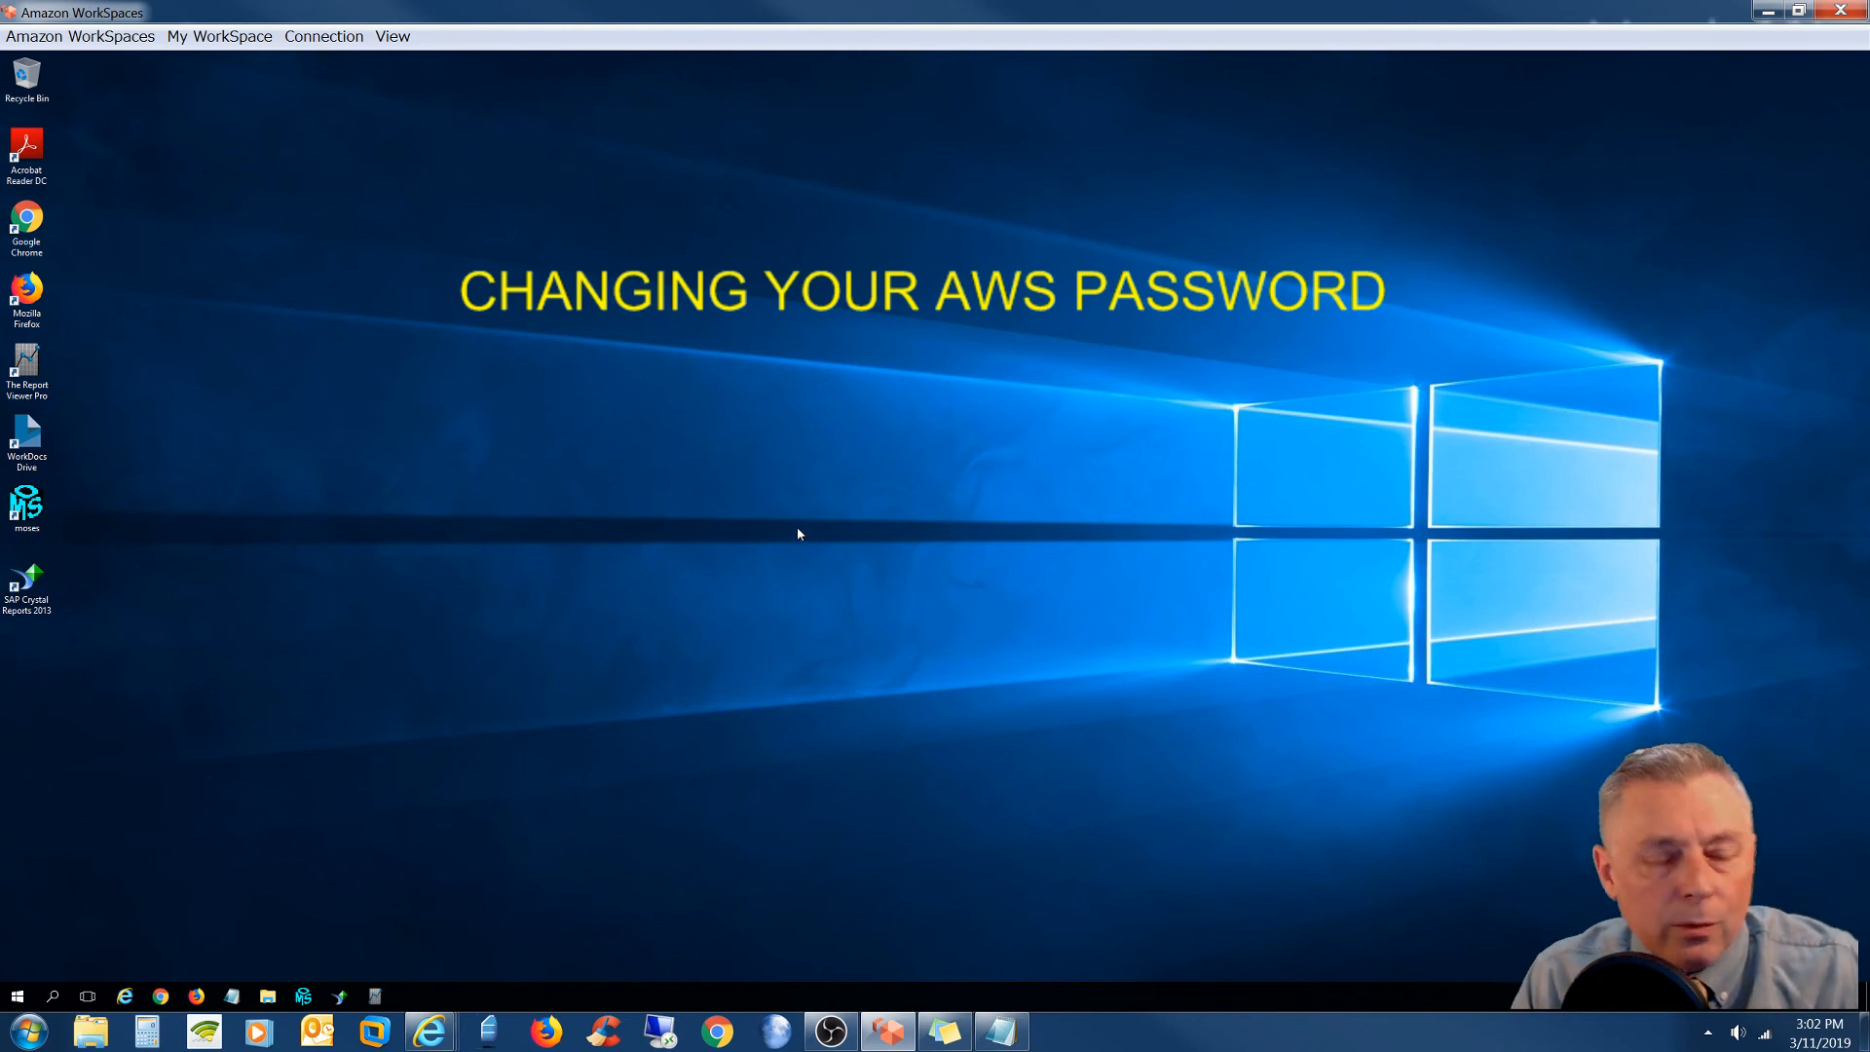